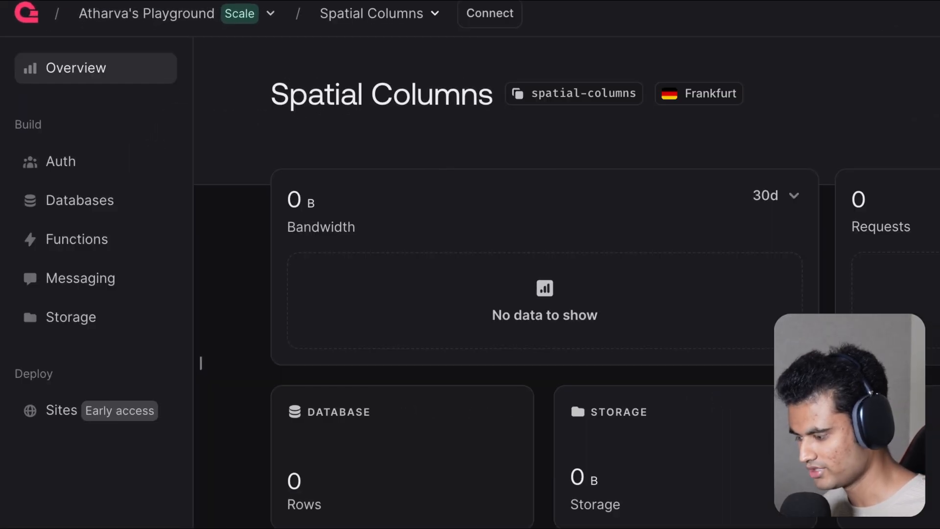
From Databases, create a new database named 'ecommerce'.
{"action": "left_click", "coordinate": [79, 199]}
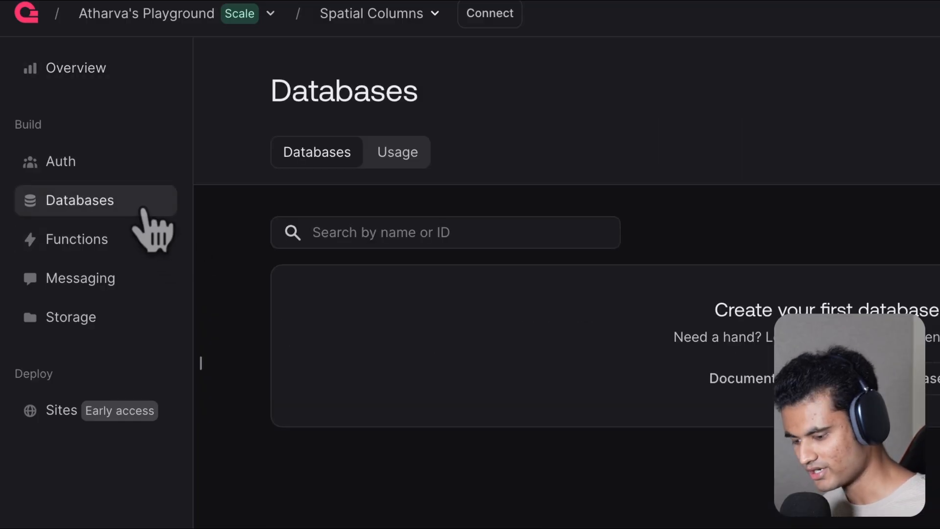
{"action": "left_click", "coordinate": [781, 211]}
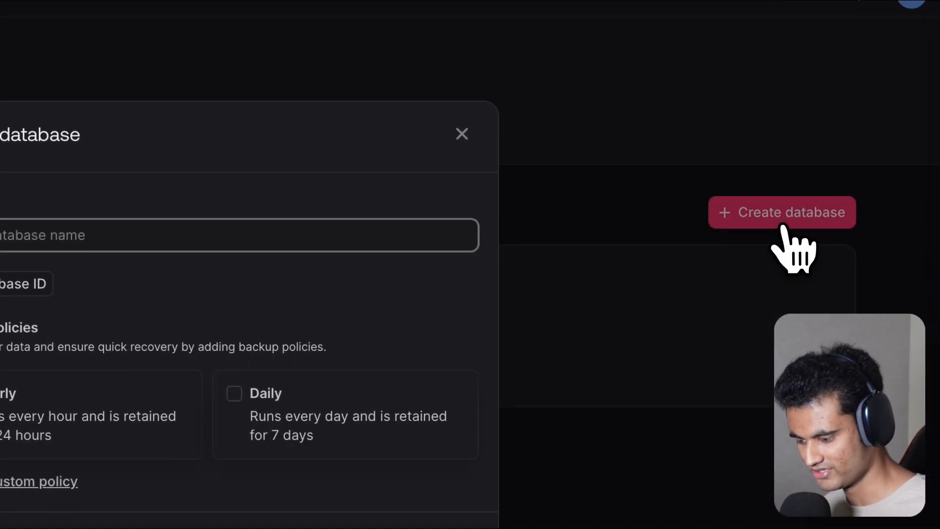
{"action": "type", "text": "ecommerce"}
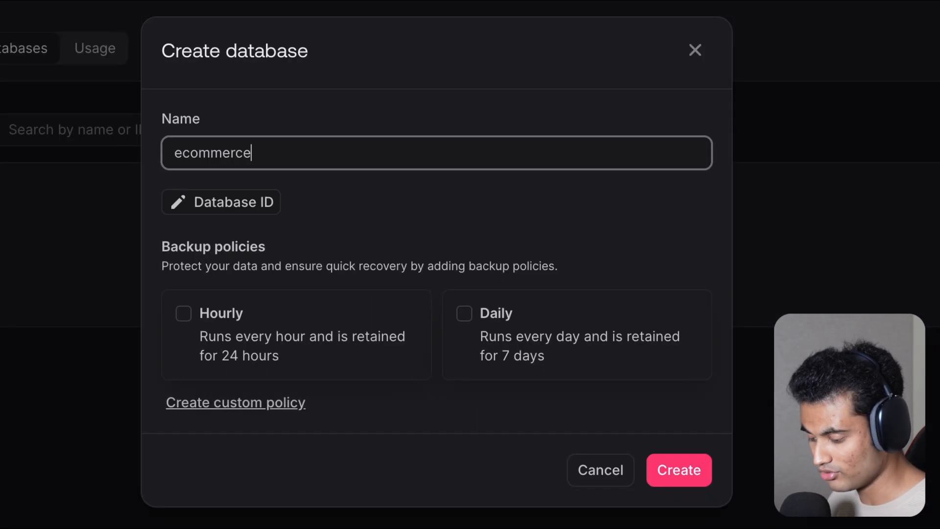
{"action": "left_click", "coordinate": [679, 470]}
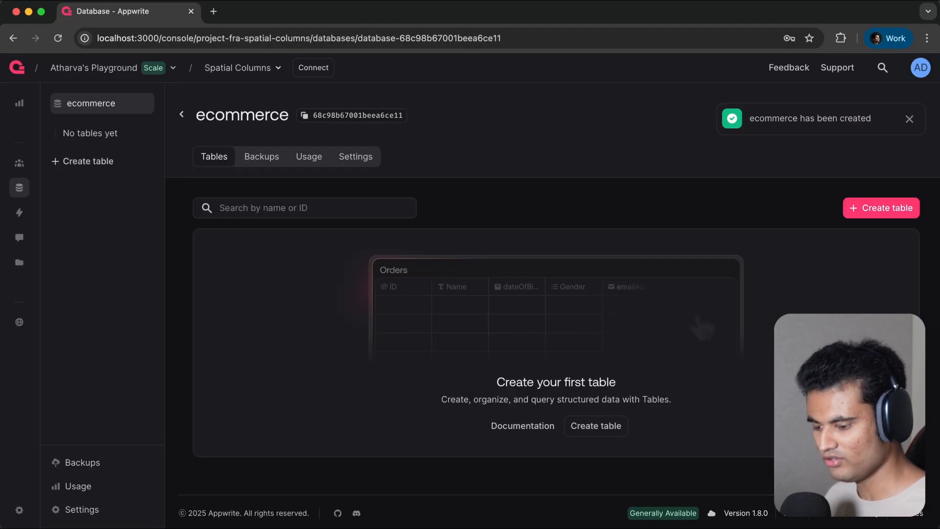
Create a table named 'stores' in the ecommerce database.
{"action": "left_click", "coordinate": [881, 207]}
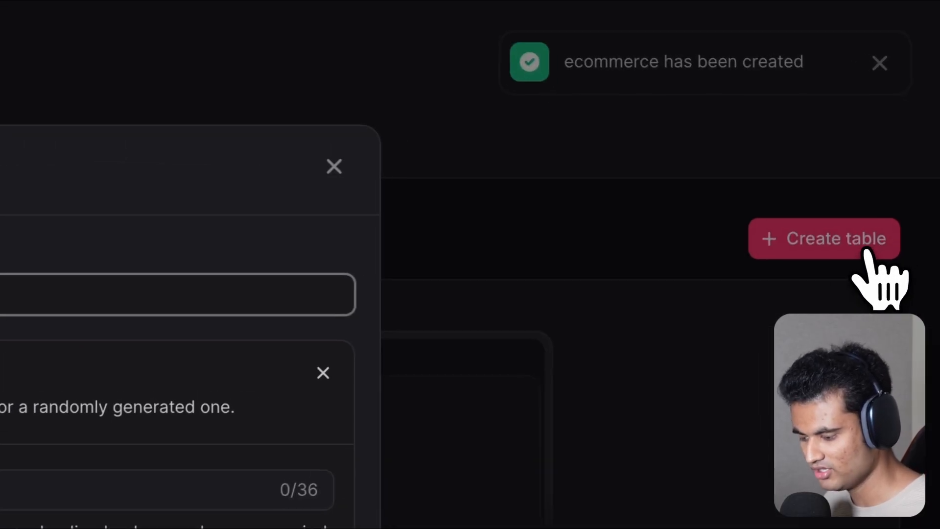
{"action": "type", "text": "stores"}
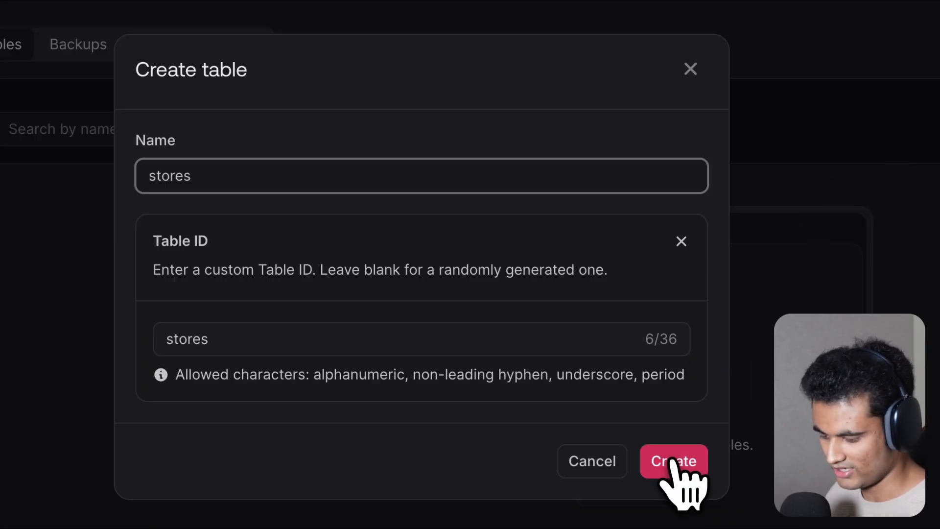
{"action": "left_click", "coordinate": [674, 460]}
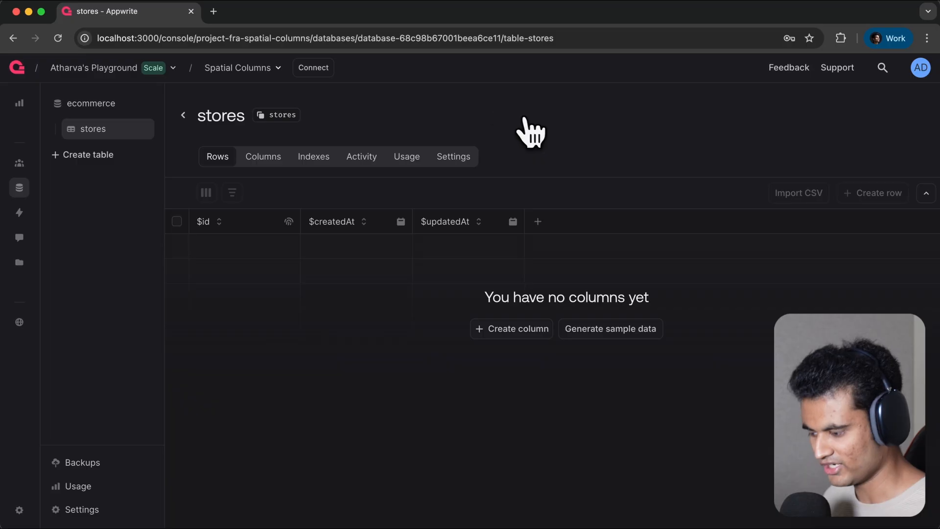
Add a required string column 'name' with size 500 to the stores table.
{"action": "left_click", "coordinate": [263, 156]}
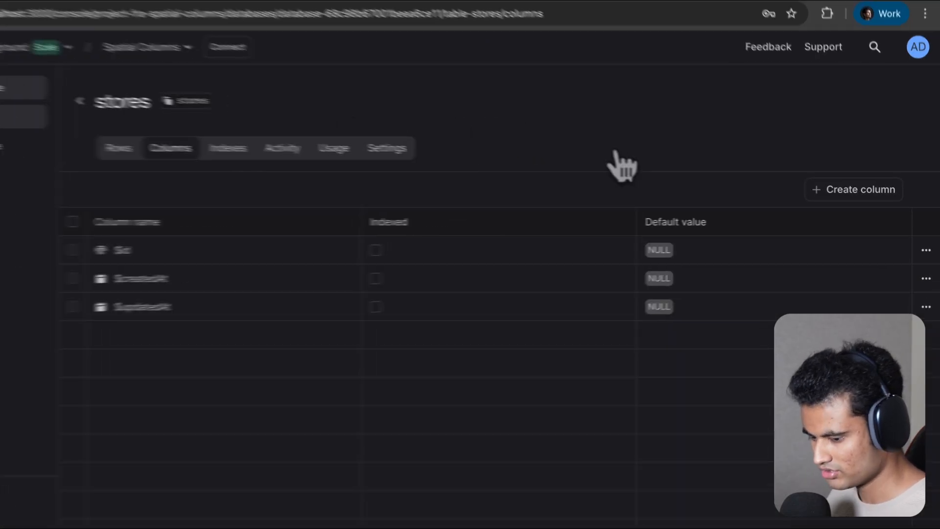
{"action": "left_click", "coordinate": [854, 189]}
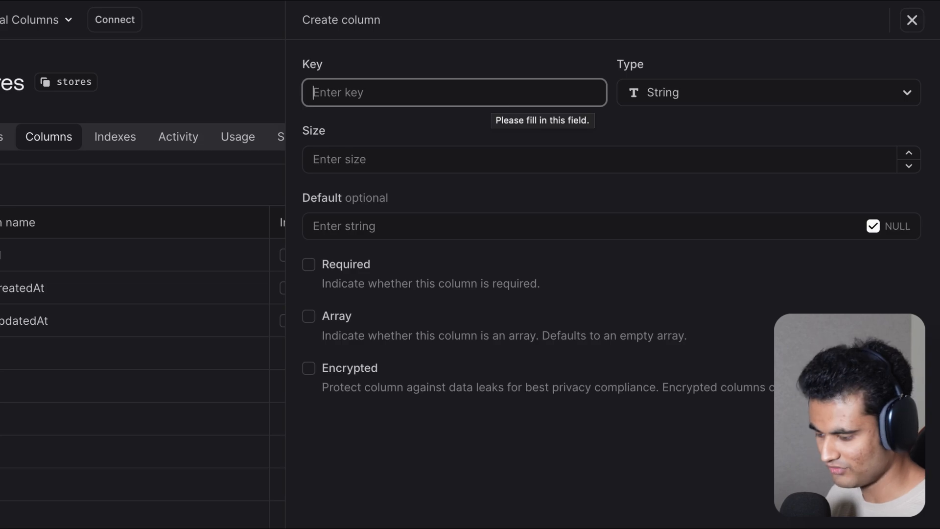
{"action": "type", "text": "name"}
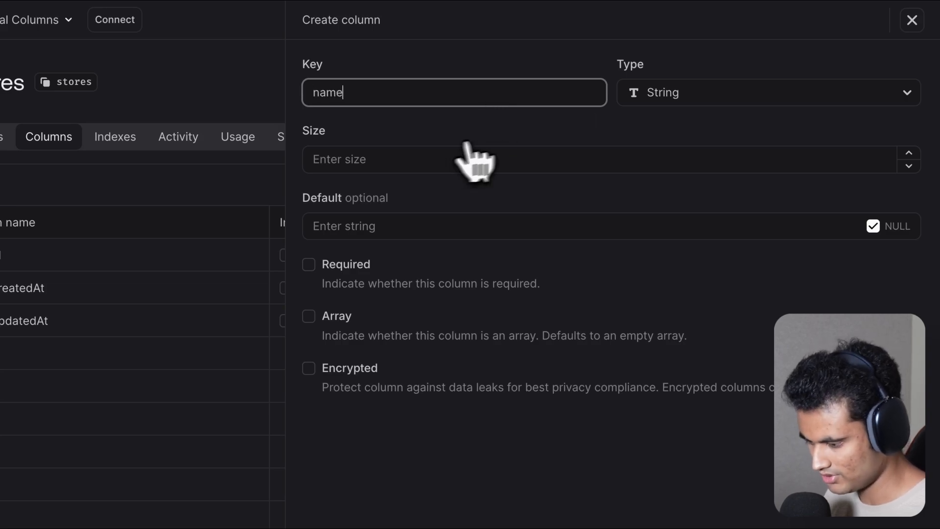
{"action": "type", "text": "5"}
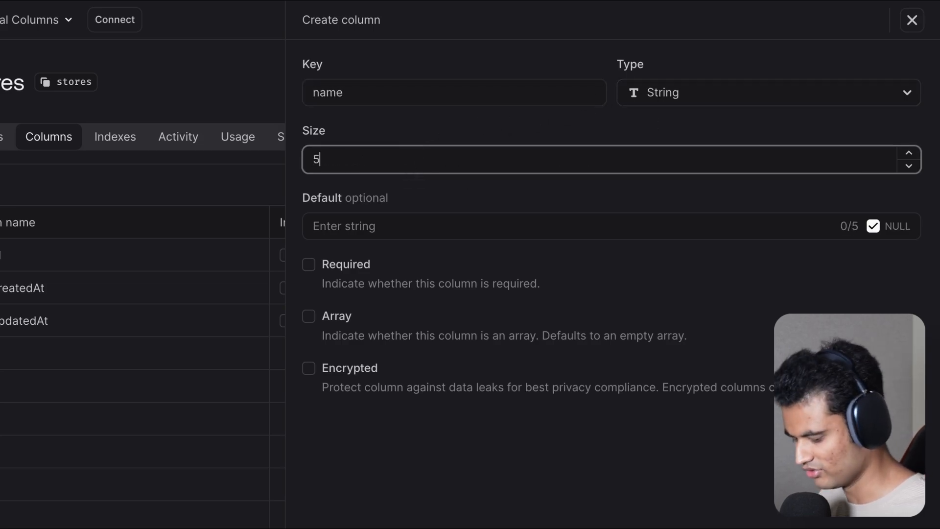
{"action": "type", "text": "00"}
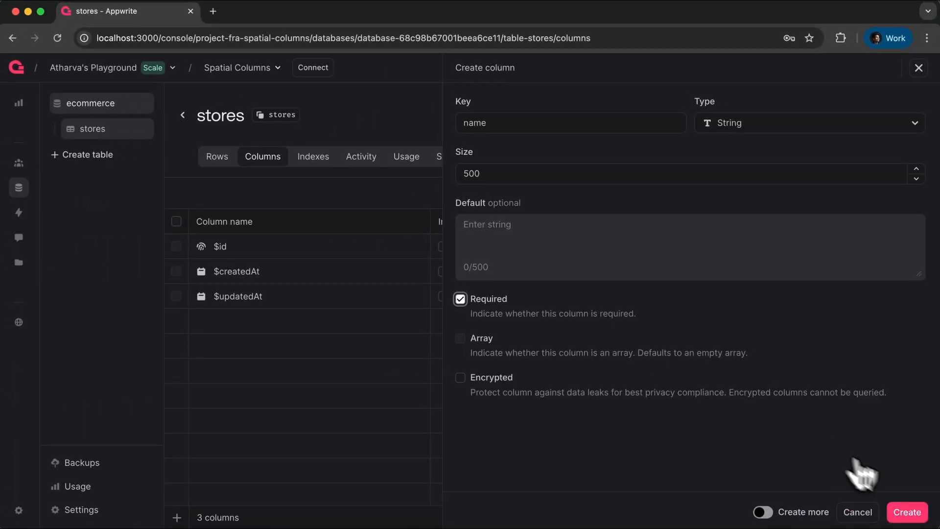
{"action": "left_click", "coordinate": [906, 512]}
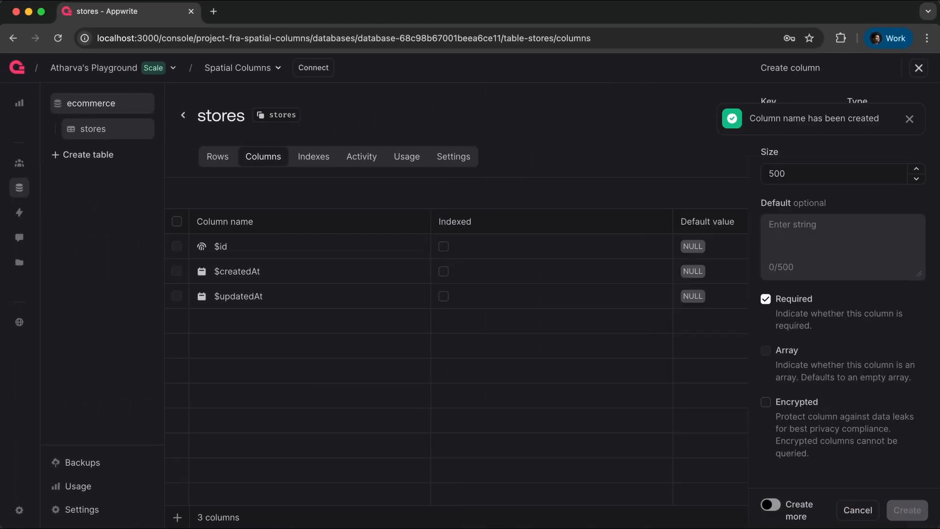
{"action": "left_click", "coordinate": [907, 509]}
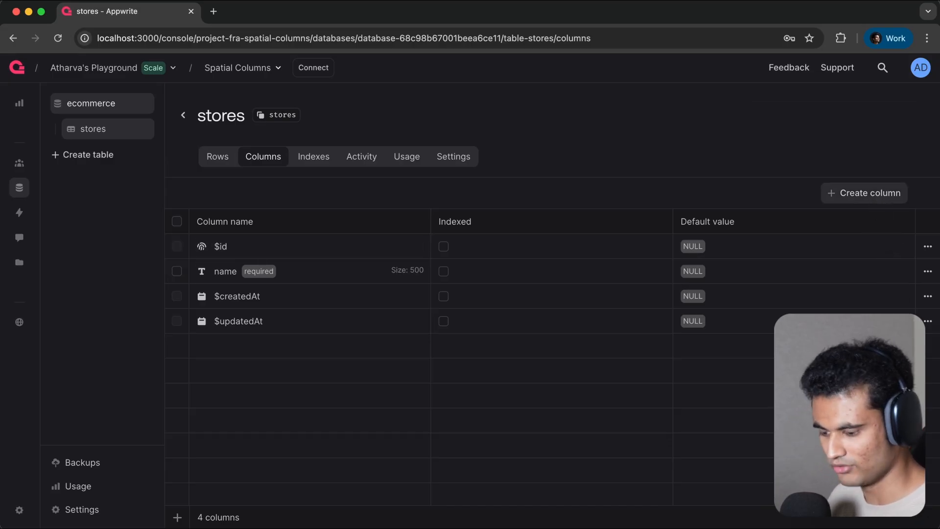
Start a column keyed 'location' and browse the type list down to Point.
{"action": "left_click", "coordinate": [864, 192]}
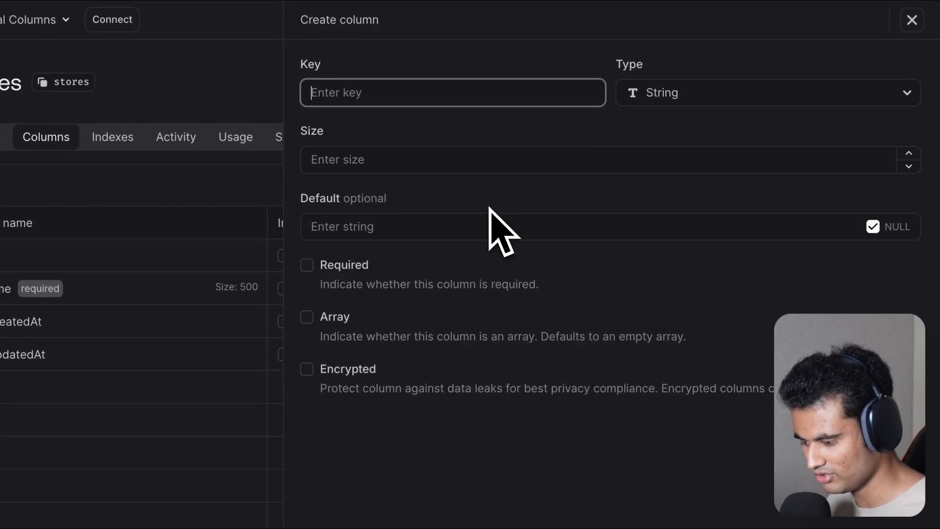
{"action": "type", "text": "location"}
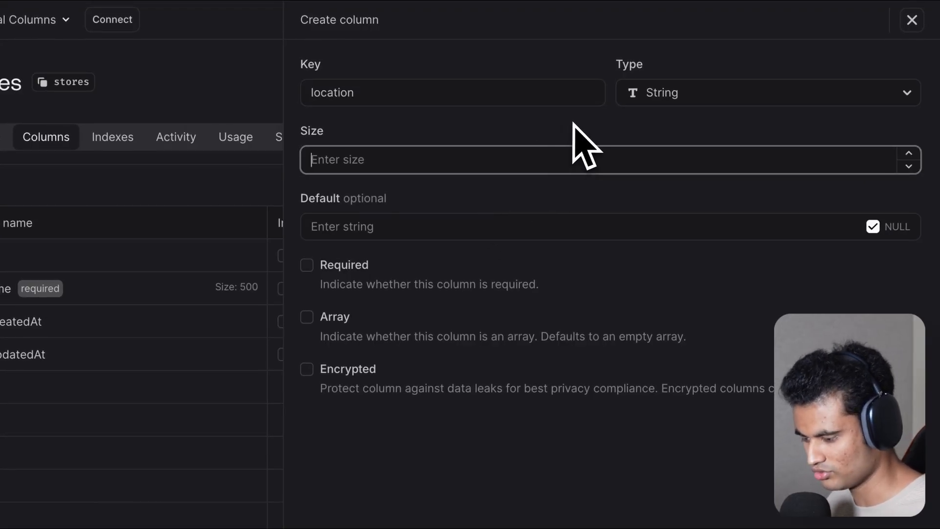
{"action": "left_click", "coordinate": [768, 93]}
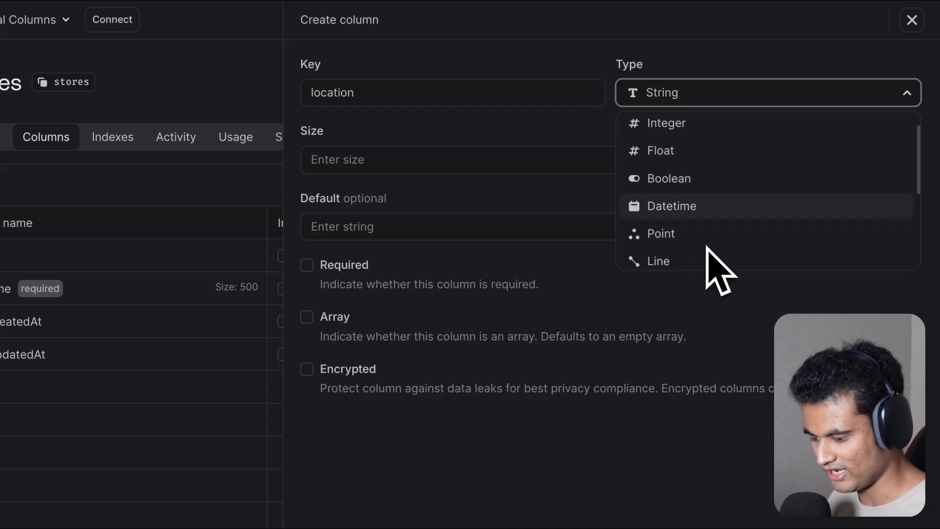
{"action": "scroll", "scroll_direction": "down", "scroll_amount": 3}
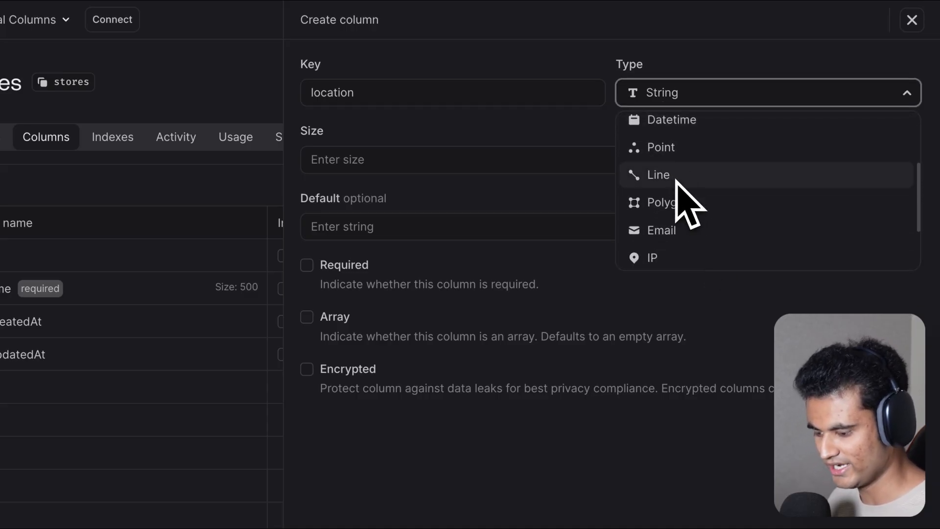
{"action": "mouse_move", "coordinate": [669, 147]}
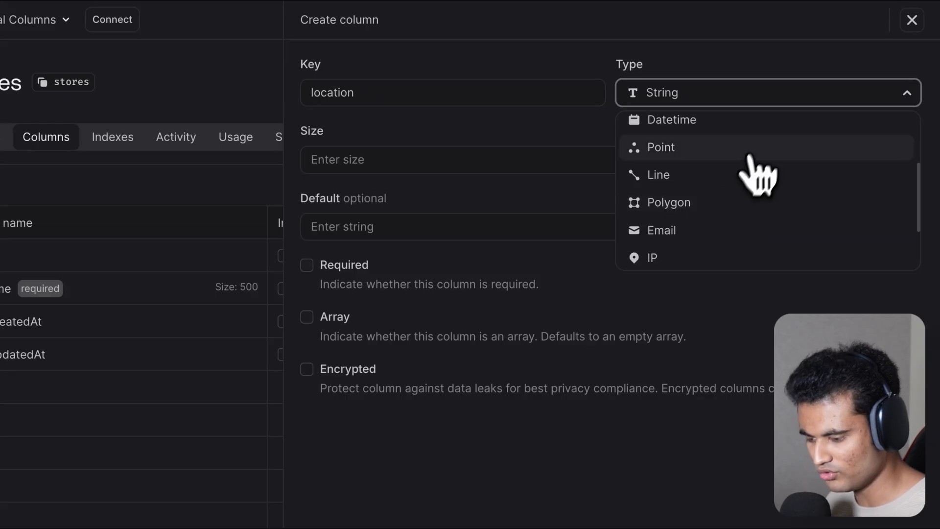
Make 'location' a required Point column, create it, and switch to the Store Locator app.
{"action": "left_click", "coordinate": [660, 147]}
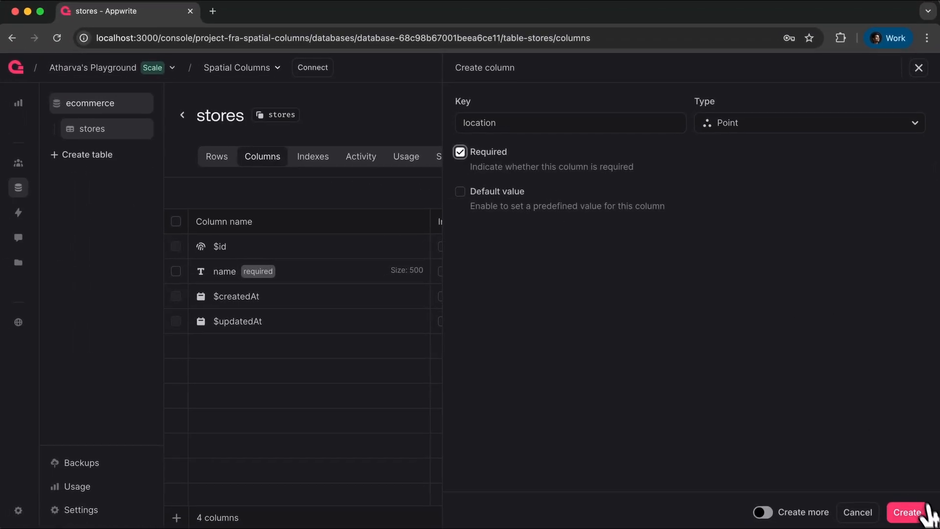
{"action": "left_click", "coordinate": [912, 526]}
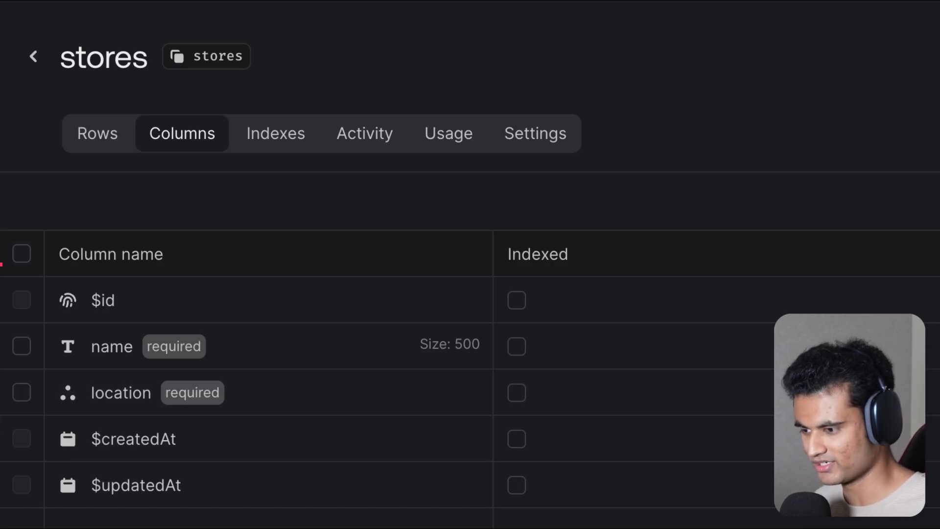
{"action": "left_click", "coordinate": [271, 10]}
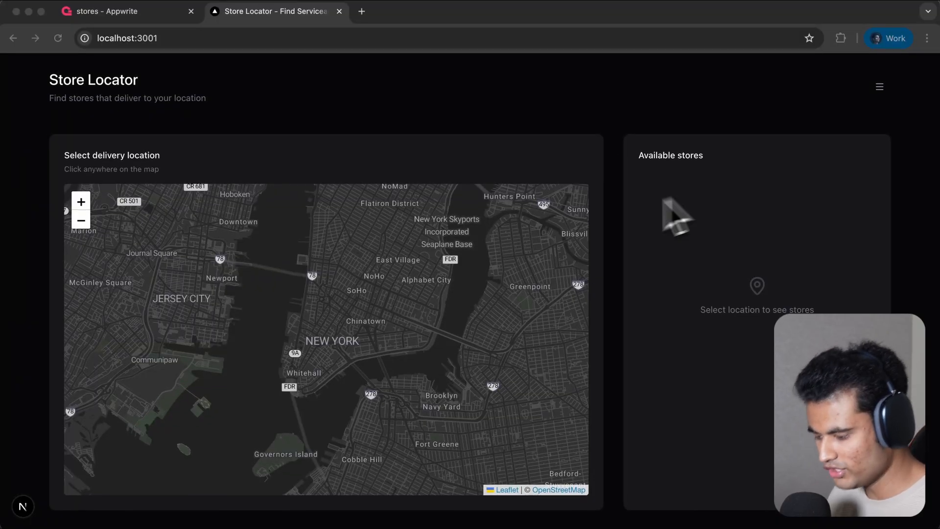
{"action": "mouse_move", "coordinate": [362, 306]}
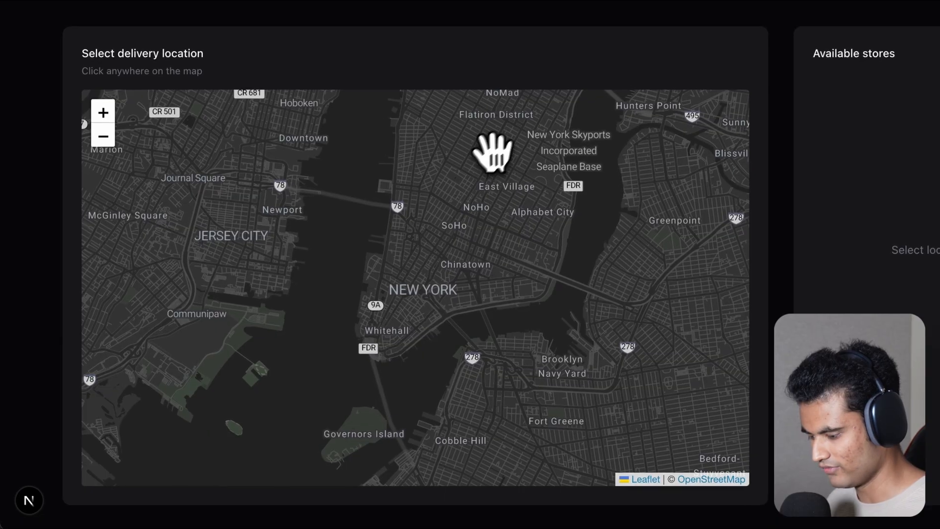
Drop a delivery pin near East Village and check which stores deliver there.
{"action": "left_click", "coordinate": [489, 152]}
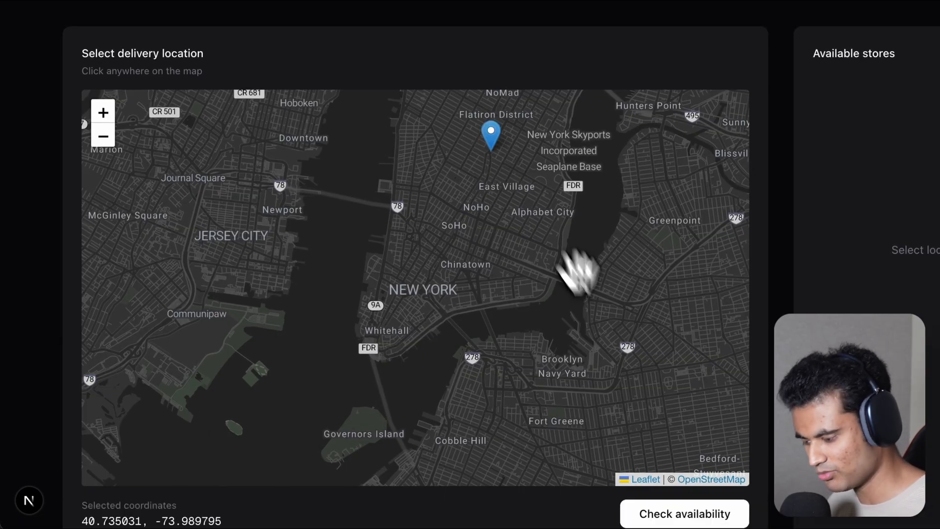
{"action": "left_click", "coordinate": [683, 513]}
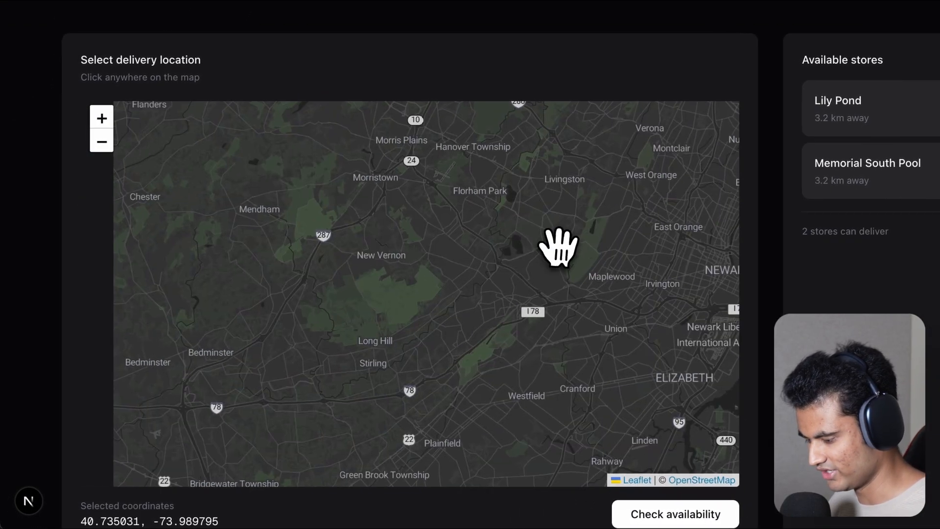
{"action": "left_click", "coordinate": [676, 513]}
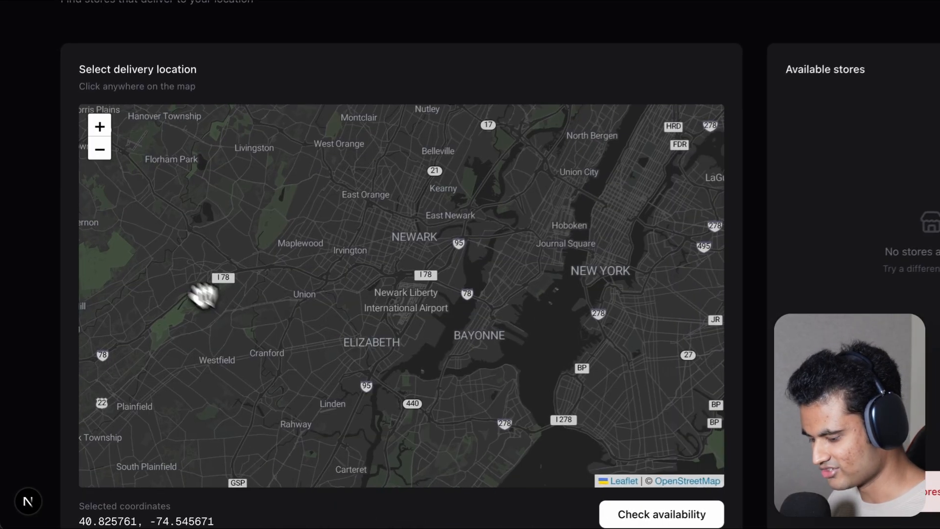
Re-pin the delivery point near Manhattan and check availability, listing Lily Pond and Memorial South Pool.
{"action": "left_click_drag", "start_coordinate": [204, 297], "coordinate": [311, 377]}
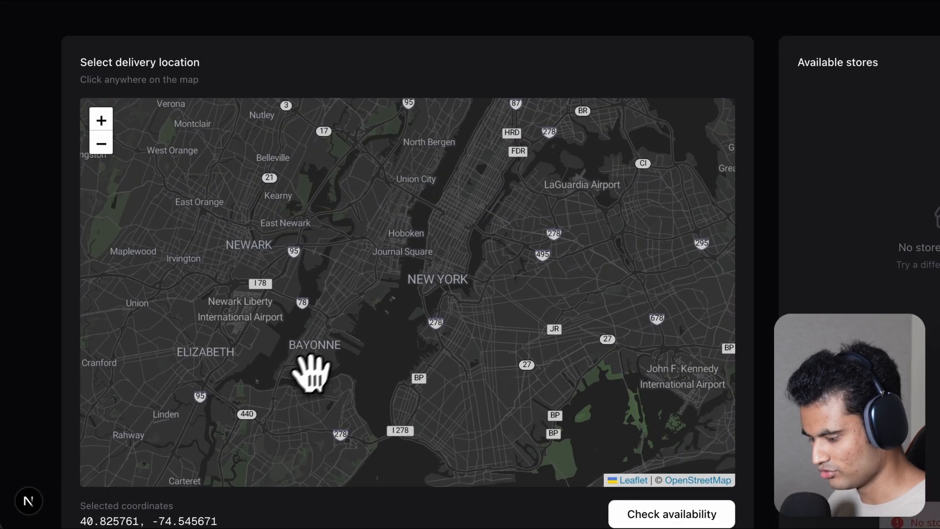
{"action": "left_click", "coordinate": [450, 249]}
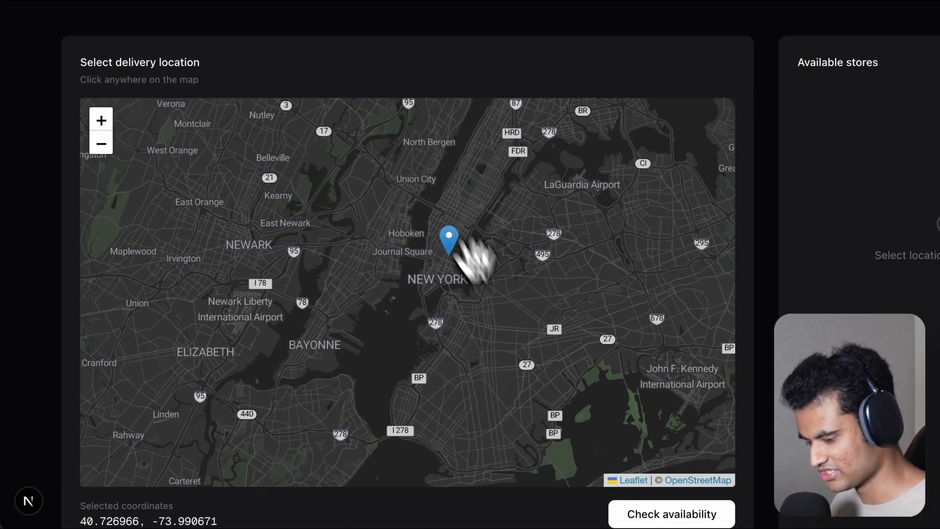
{"action": "left_click", "coordinate": [669, 514]}
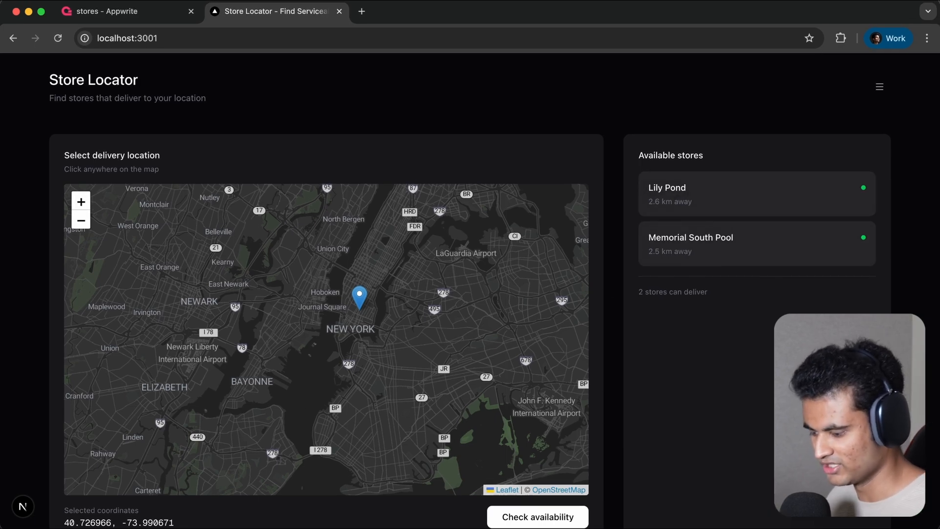
{"action": "mouse_move", "coordinate": [840, 123]}
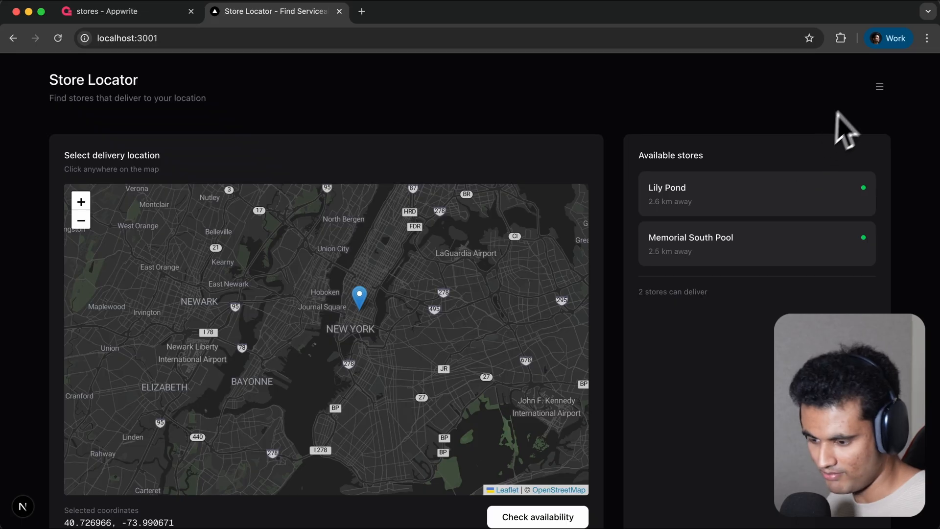
Open Settings with the store locations and start adding a new store.
{"action": "left_click", "coordinate": [879, 86]}
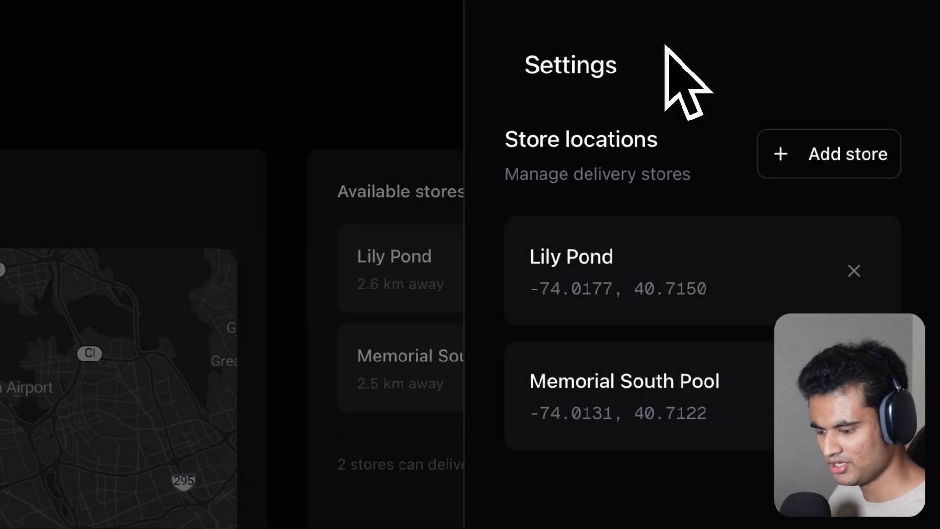
{"action": "mouse_move", "coordinate": [576, 442]}
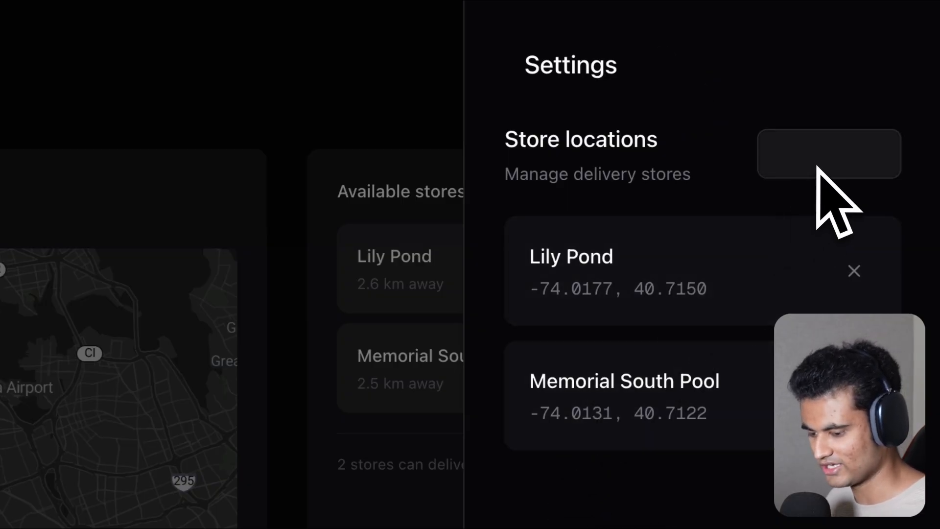
{"action": "left_click", "coordinate": [829, 153]}
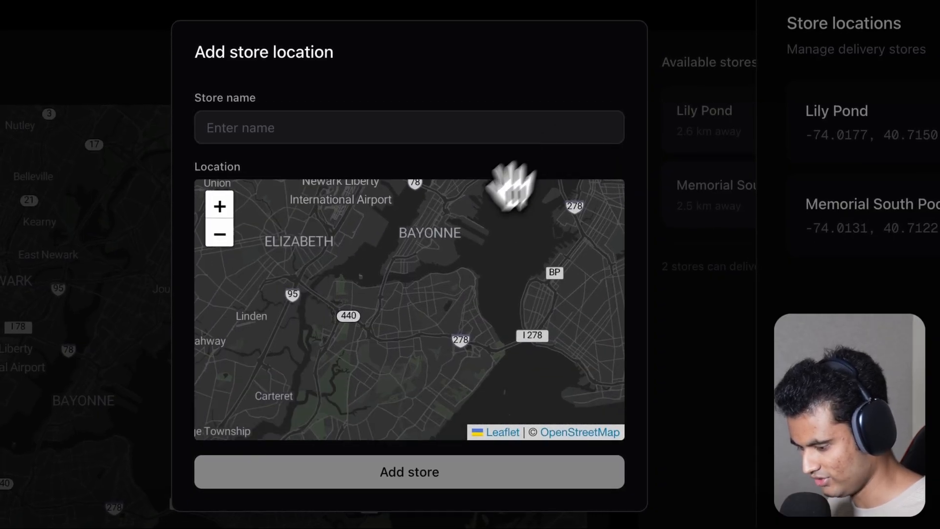
Add a store named Broadway pinned in Bayonne and return to the main map.
{"action": "left_click_drag", "start_coordinate": [509, 189], "coordinate": [417, 281]}
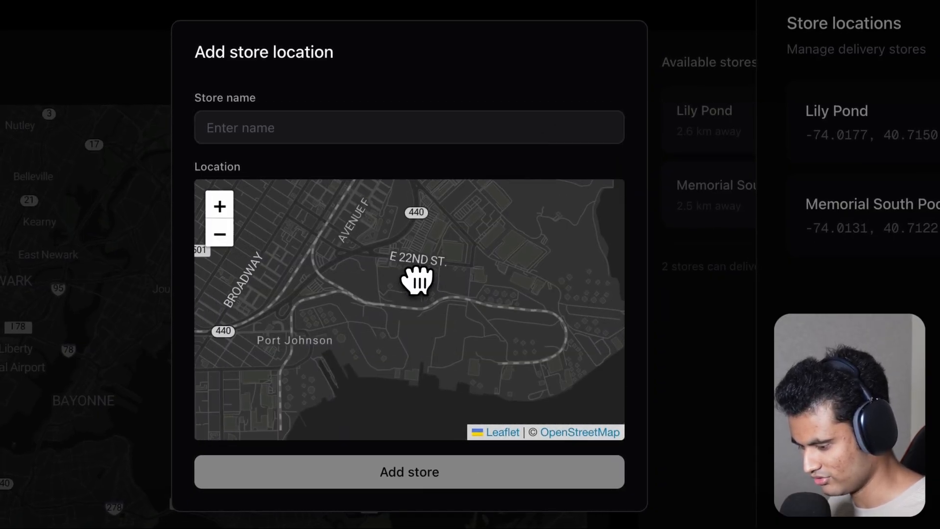
{"action": "left_click_drag", "start_coordinate": [417, 282], "coordinate": [463, 362]}
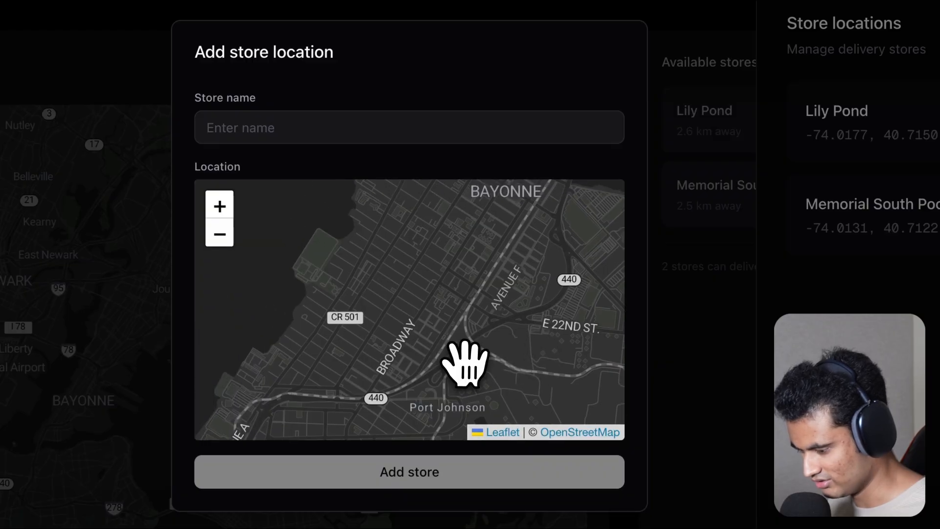
{"action": "left_click", "coordinate": [464, 370]}
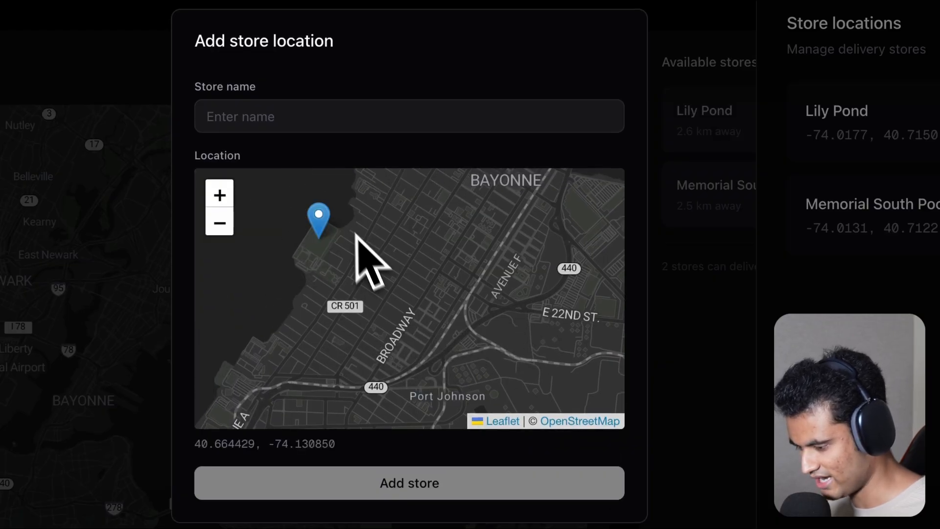
{"action": "type", "text": "Bro"}
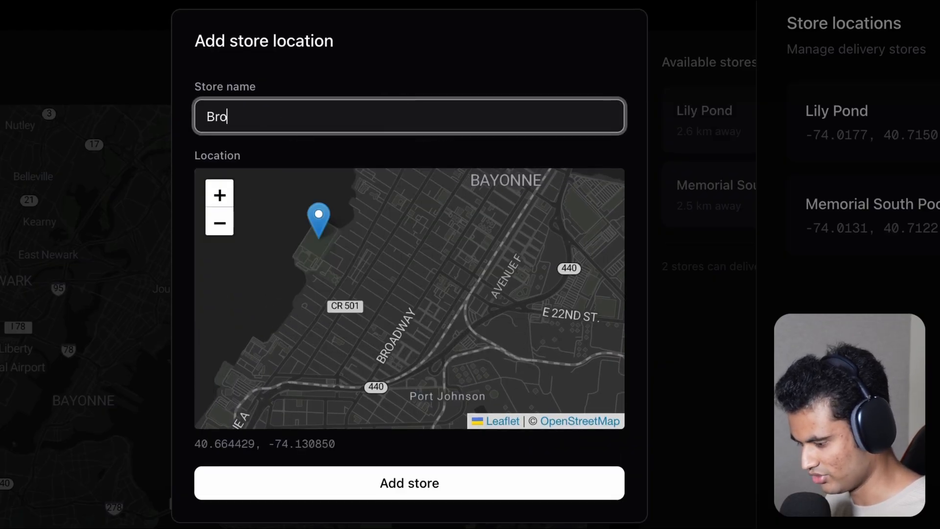
{"action": "left_click", "coordinate": [409, 483]}
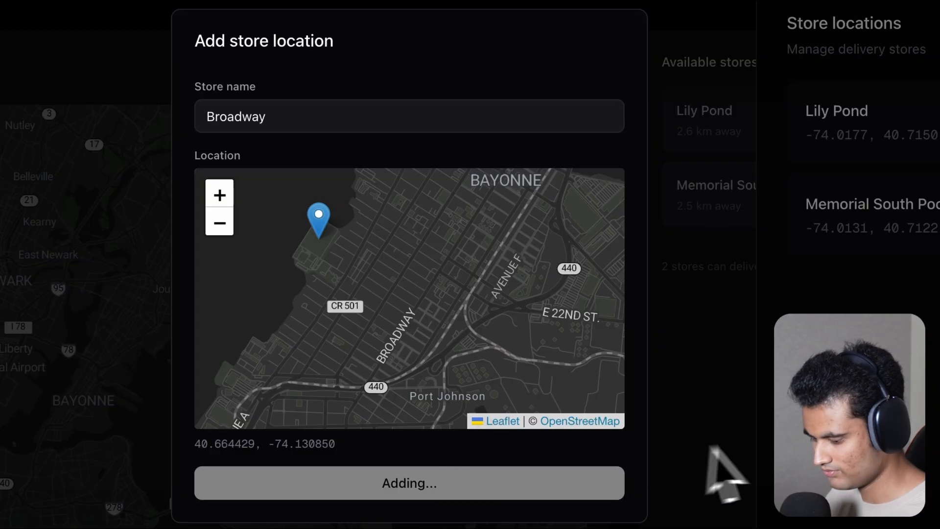
{"action": "left_click", "coordinate": [409, 484]}
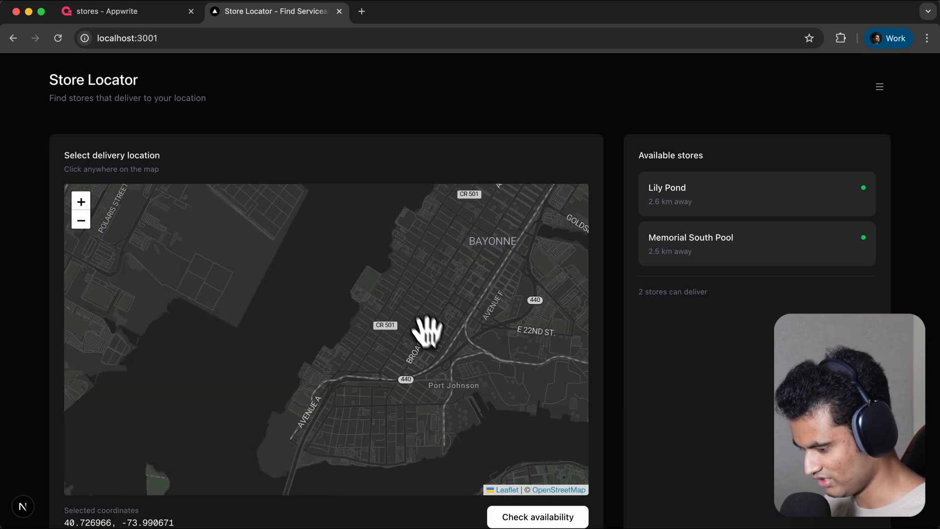
Check delivery availability for a point in southern Bayonne, now including Broadway.
{"action": "left_click", "coordinate": [353, 410]}
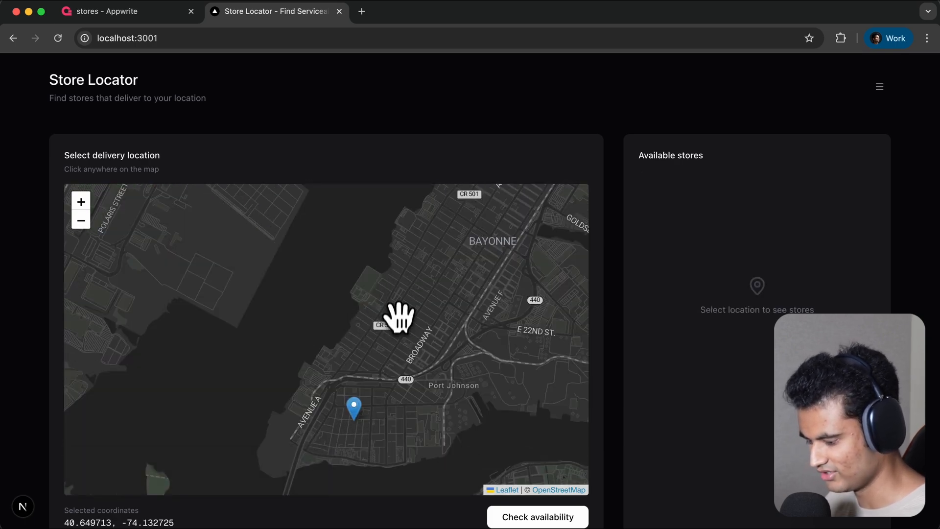
{"action": "left_click", "coordinate": [544, 517]}
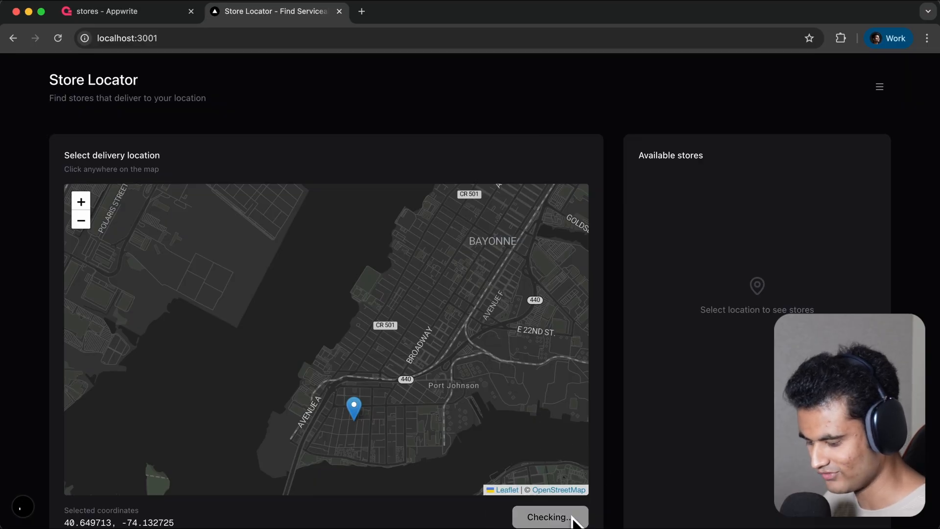
{"action": "left_click", "coordinate": [550, 517]}
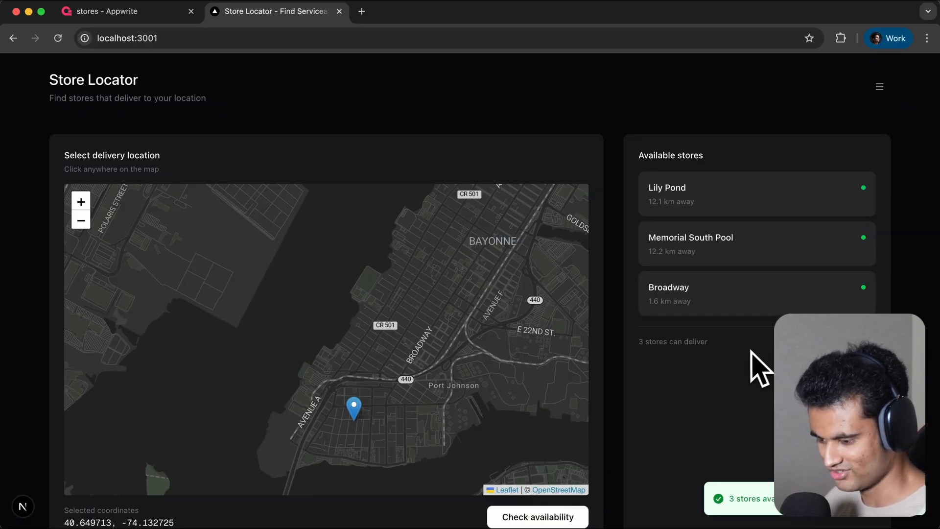
{"action": "mouse_move", "coordinate": [666, 233]}
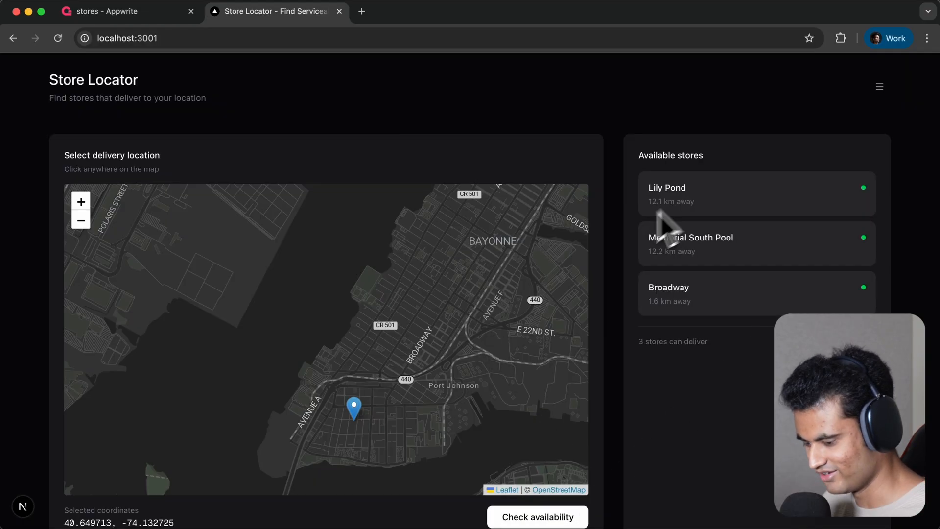
{"action": "mouse_move", "coordinate": [380, 345]}
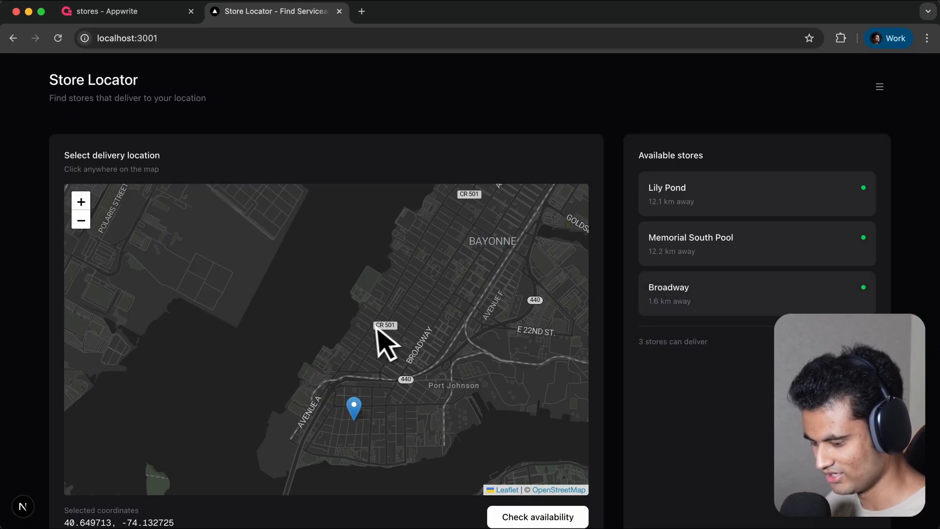
Check availability for Elizabeth, where only Broadway (7.1 km) delivers.
{"action": "left_click_drag", "start_coordinate": [387, 345], "coordinate": [356, 333]}
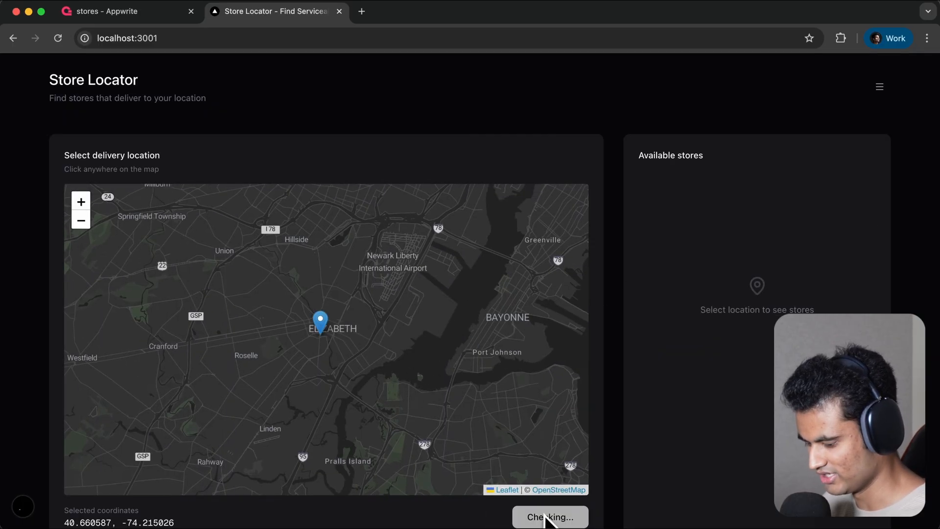
{"action": "left_click", "coordinate": [549, 516]}
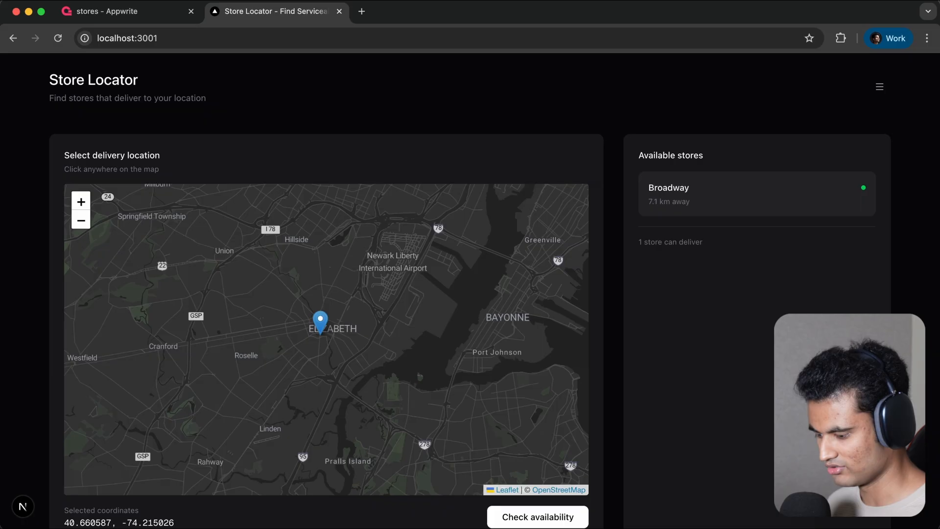
{"action": "mouse_move", "coordinate": [722, 260]}
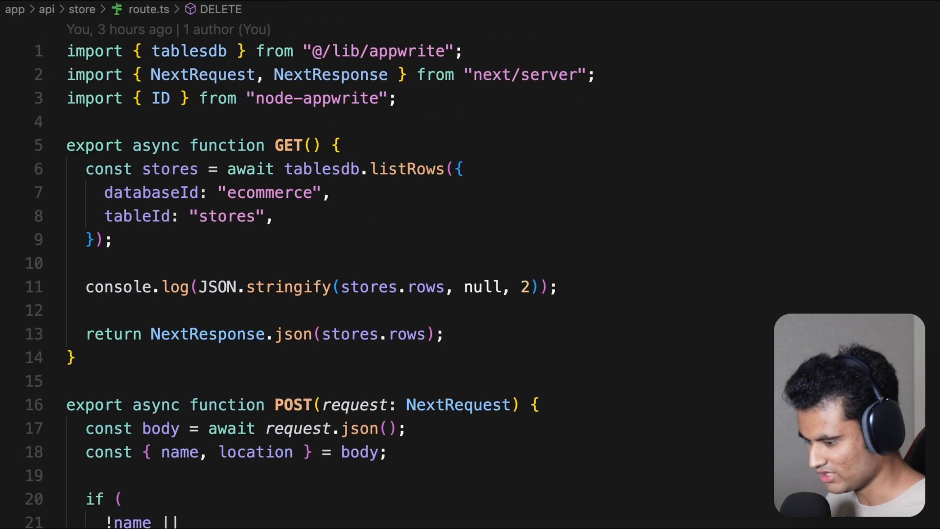
{"action": "mouse_move", "coordinate": [335, 227]}
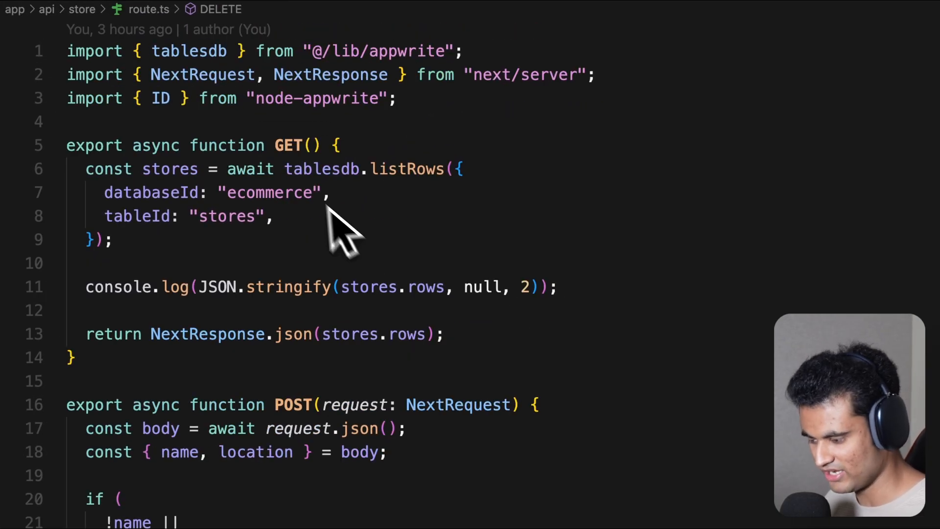
{"action": "scroll", "scroll_direction": "down", "scroll_amount": 3}
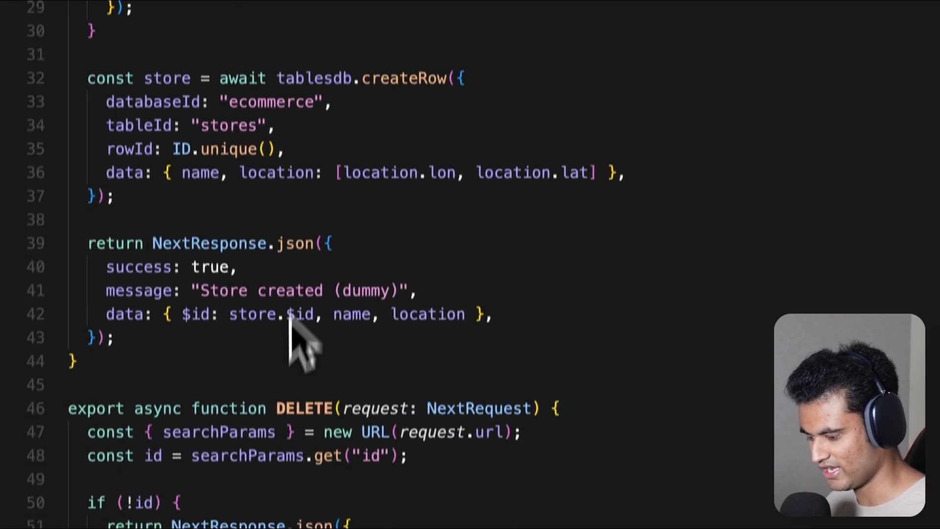
{"action": "scroll", "scroll_direction": "up", "scroll_amount": 3}
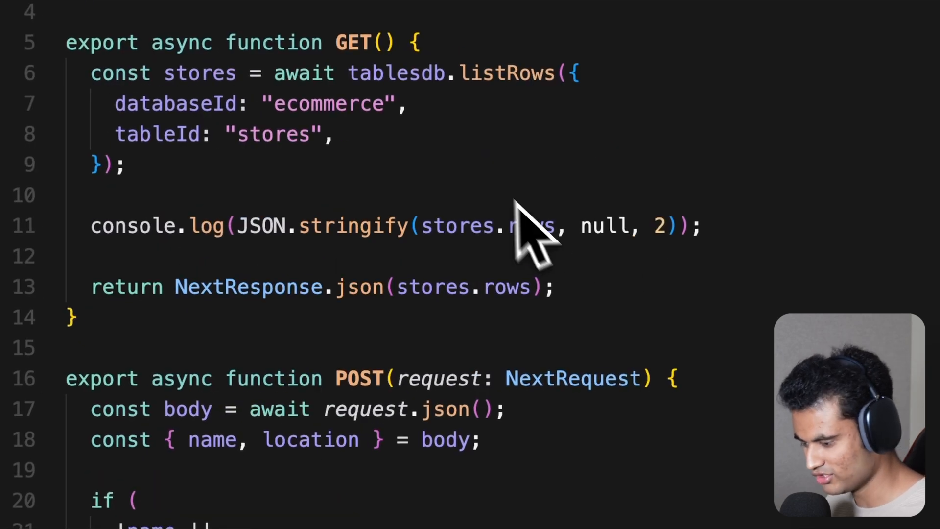
{"action": "mouse_move", "coordinate": [521, 196]}
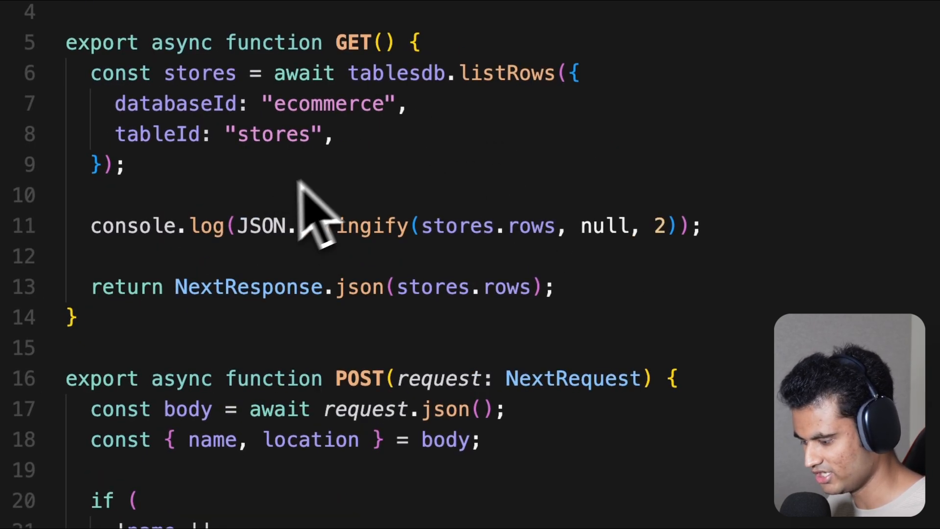
{"action": "mouse_move", "coordinate": [431, 303]}
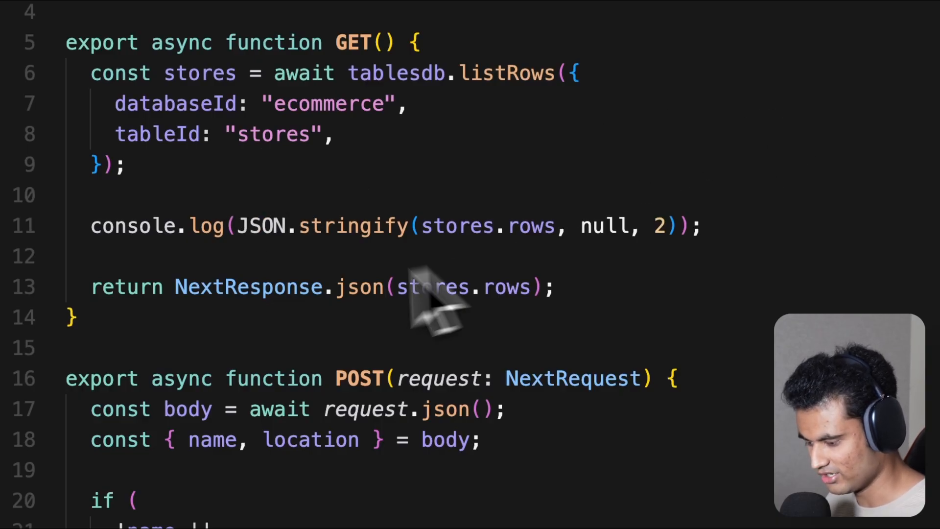
{"action": "mouse_move", "coordinate": [436, 343]}
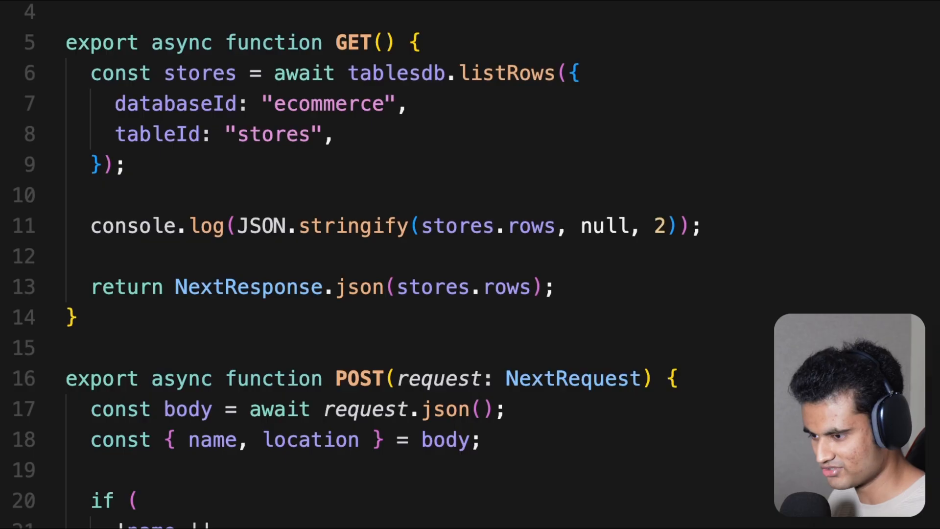
{"action": "scroll", "scroll_direction": "down", "scroll_amount": 3}
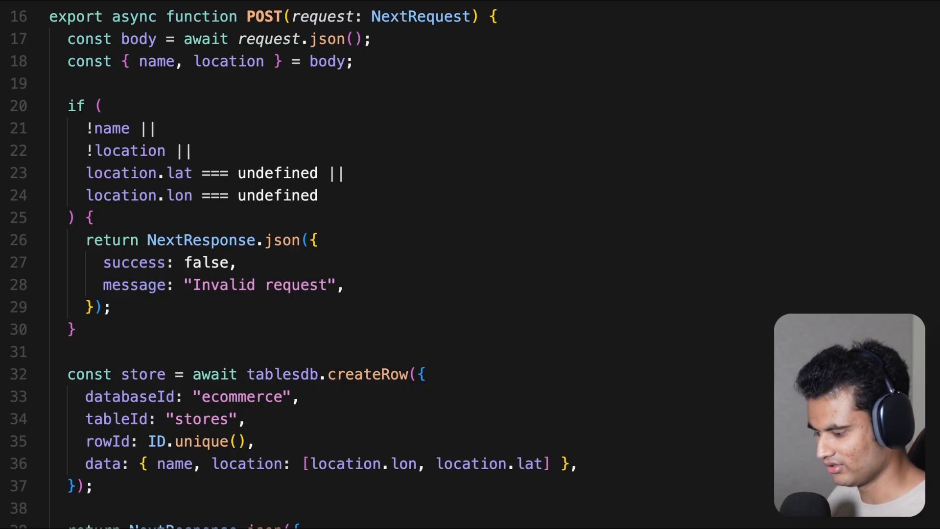
{"action": "scroll", "scroll_direction": "down", "scroll_amount": 3}
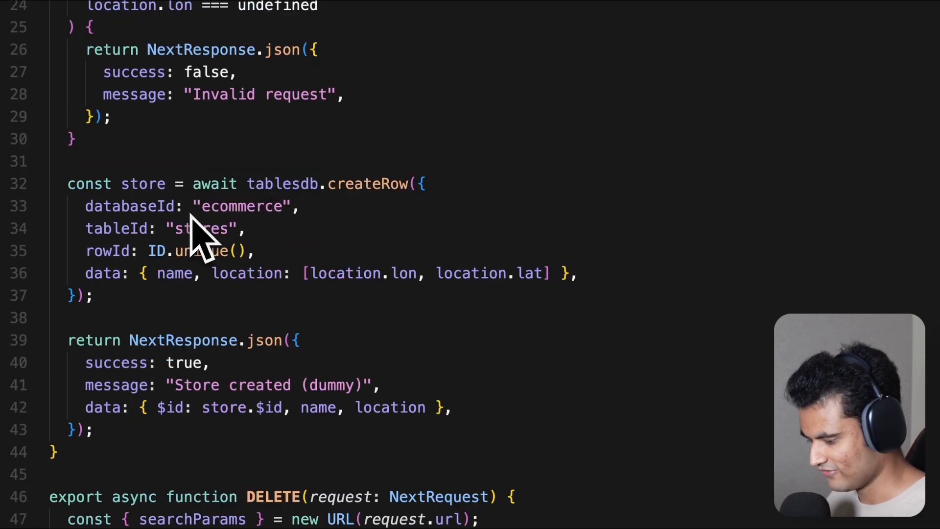
{"action": "mouse_move", "coordinate": [240, 305]}
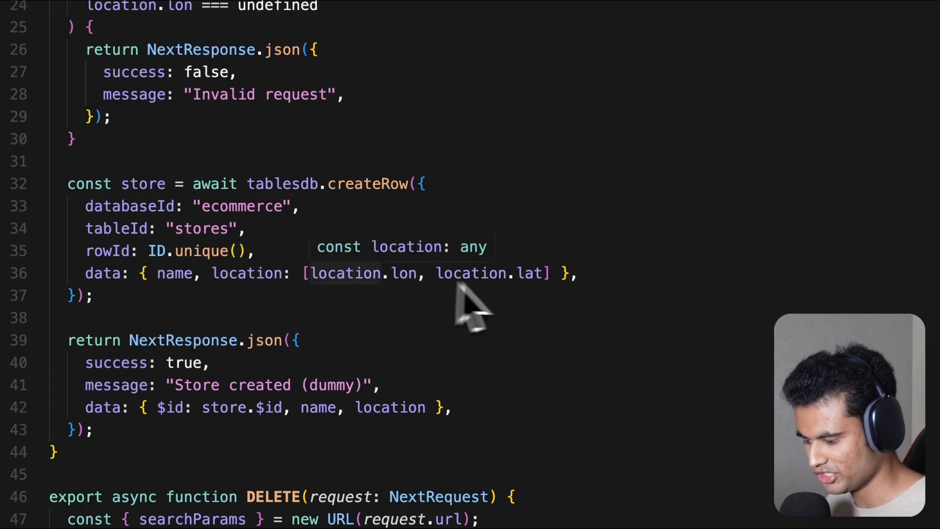
{"action": "mouse_move", "coordinate": [303, 326]}
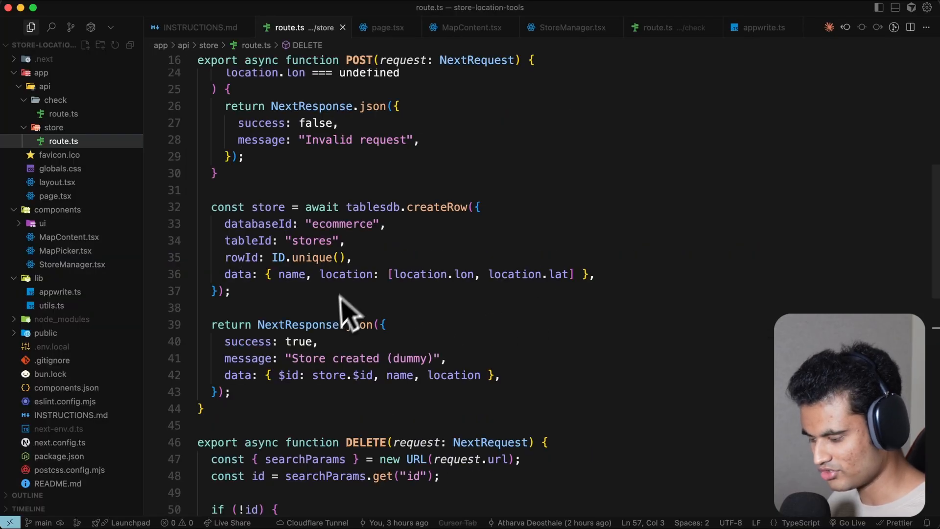
{"action": "mouse_move", "coordinate": [340, 313]}
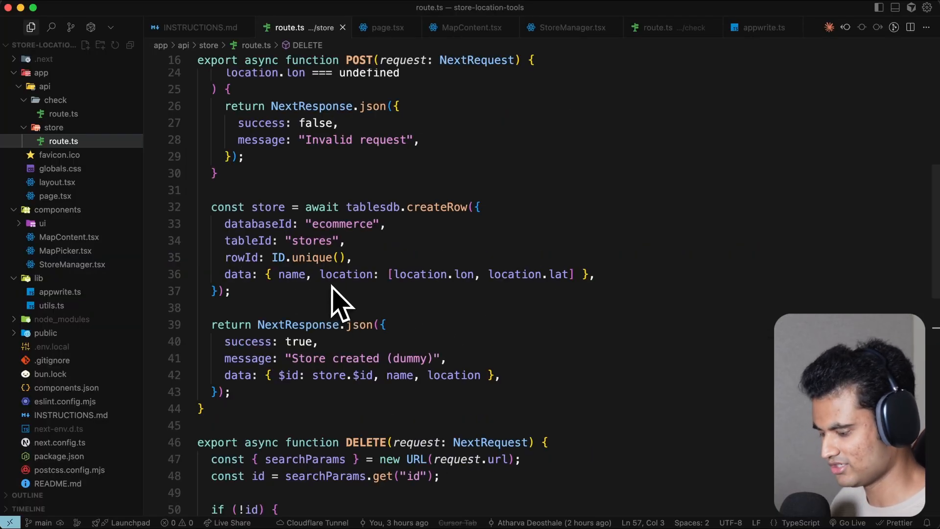
{"action": "scroll", "scroll_direction": "down", "scroll_amount": 3}
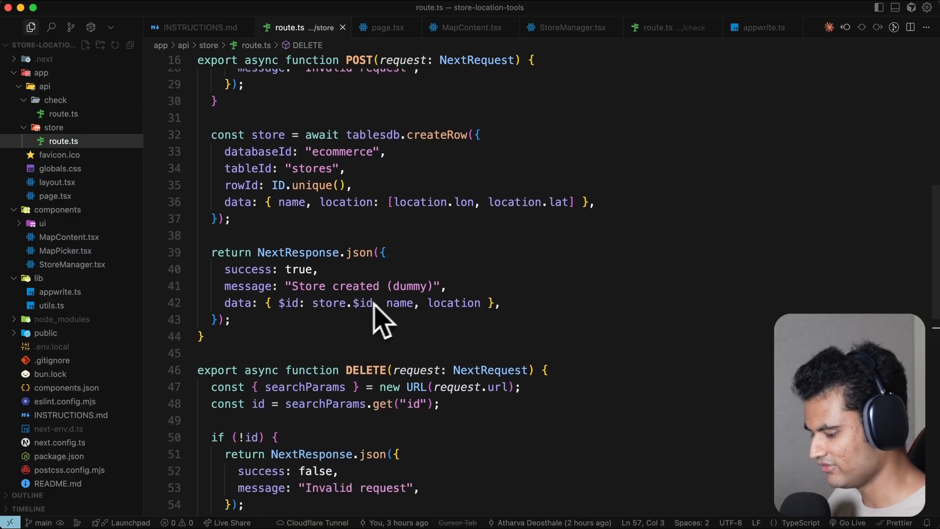
{"action": "scroll", "scroll_direction": "down", "scroll_amount": 3}
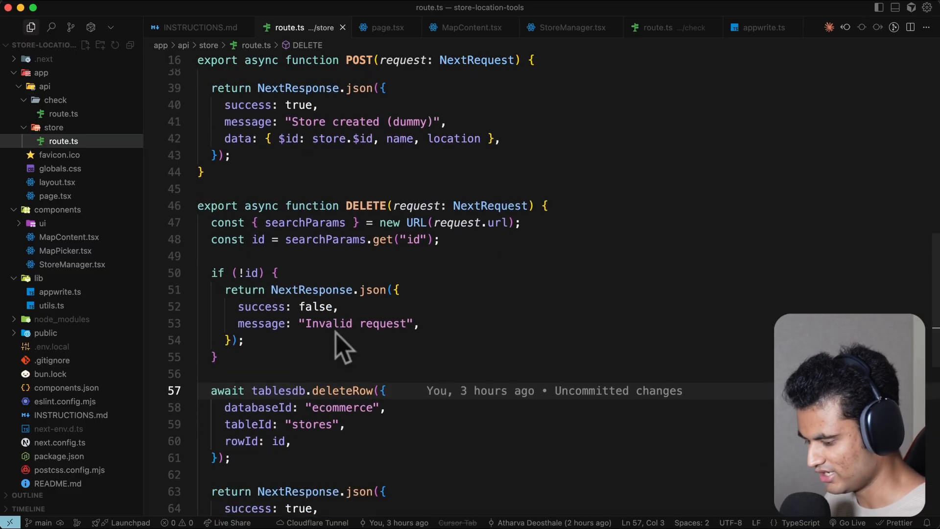
{"action": "scroll", "scroll_direction": "down", "scroll_amount": 3}
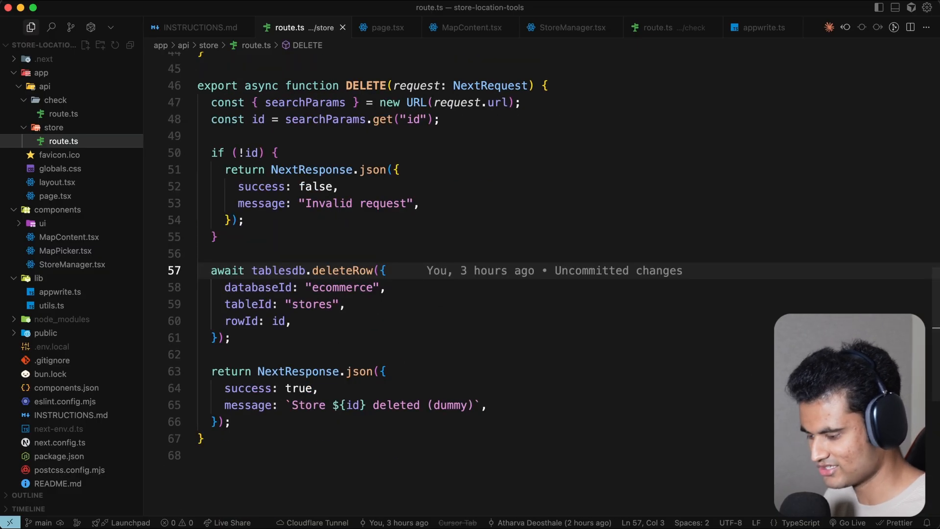
{"action": "mouse_move", "coordinate": [441, 329]}
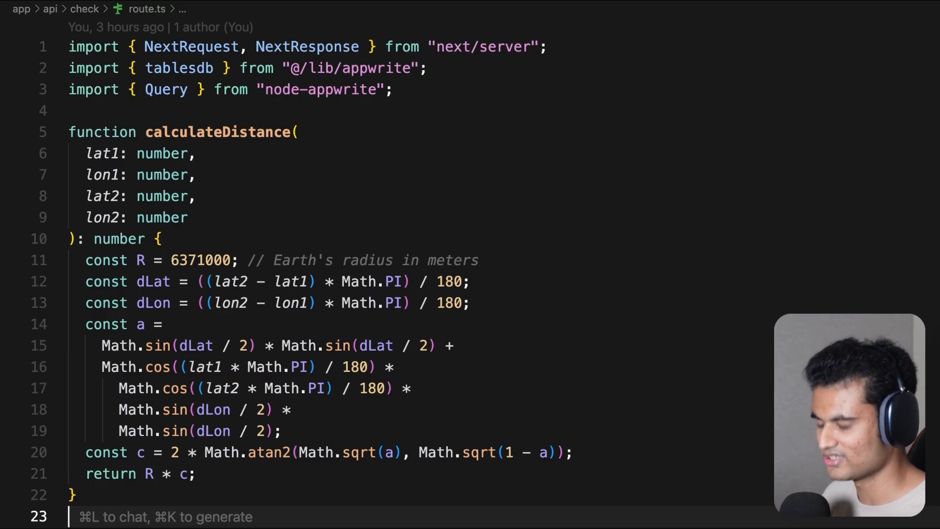
{"action": "mouse_move", "coordinate": [181, 269]}
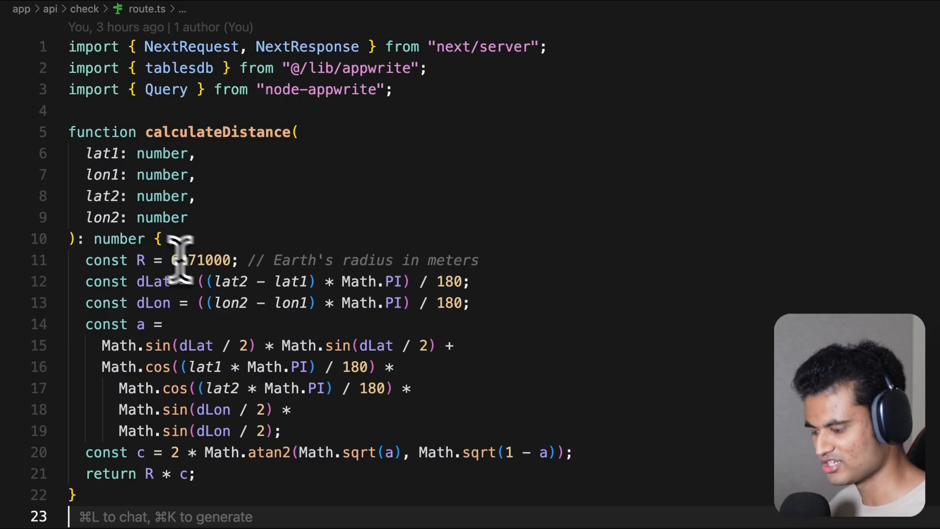
Scroll route.ts from calculateDistance down to the GET handler querying stores within 16000 m.
{"action": "scroll", "scroll_direction": "down", "scroll_amount": 3}
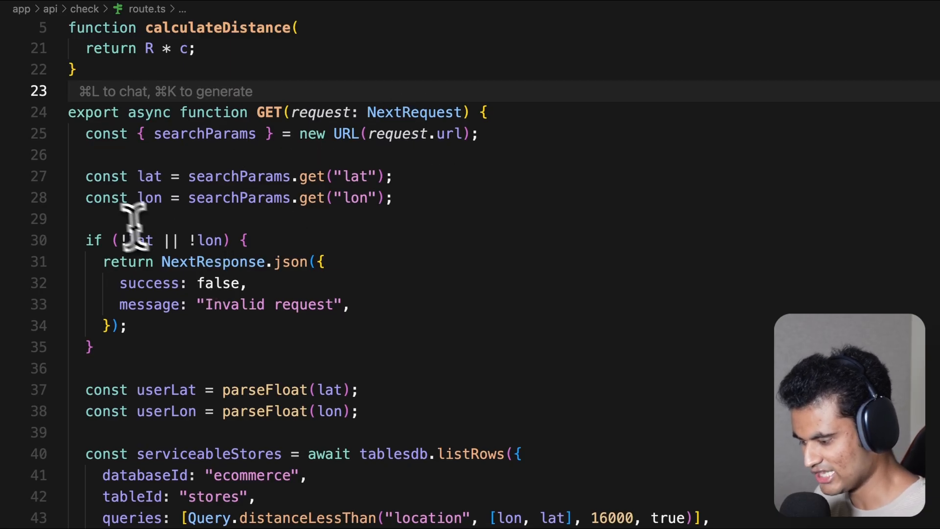
{"action": "mouse_move", "coordinate": [135, 227]}
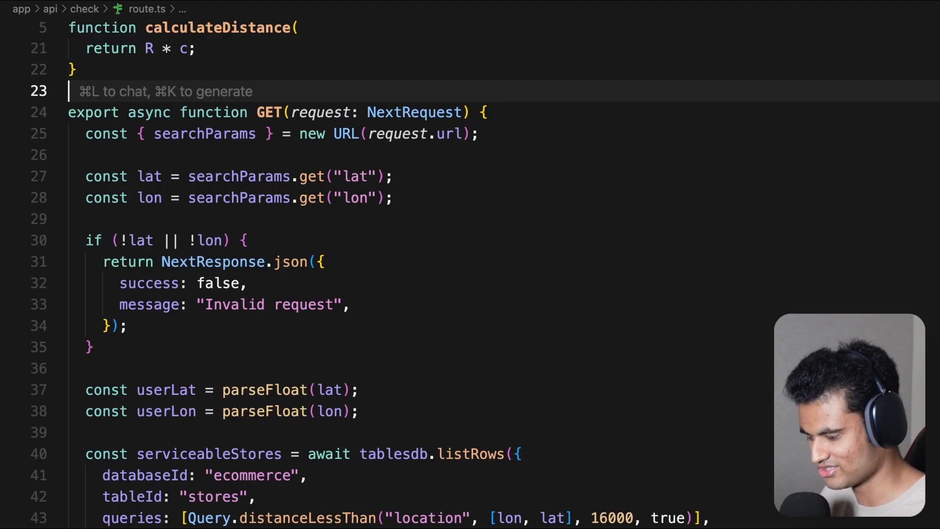
{"action": "scroll", "scroll_direction": "down", "scroll_amount": 3}
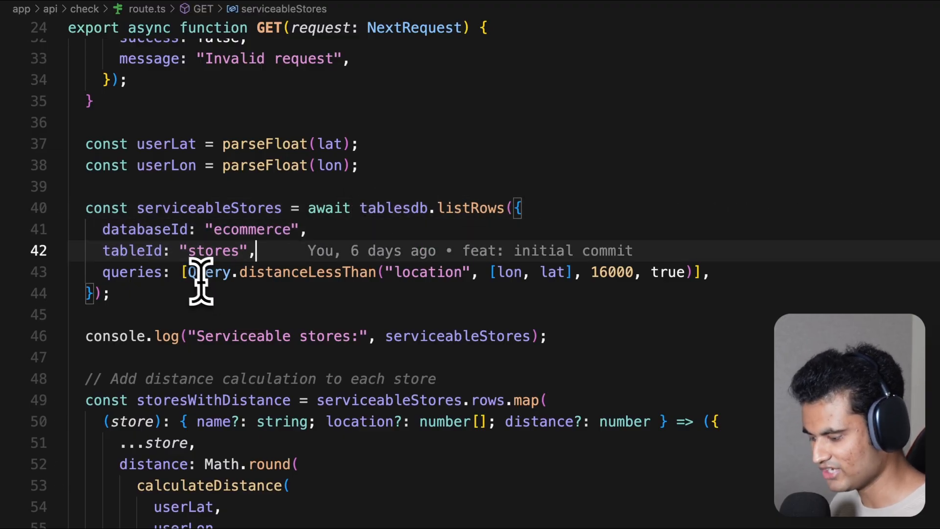
{"action": "double_click", "coordinate": [306, 273]}
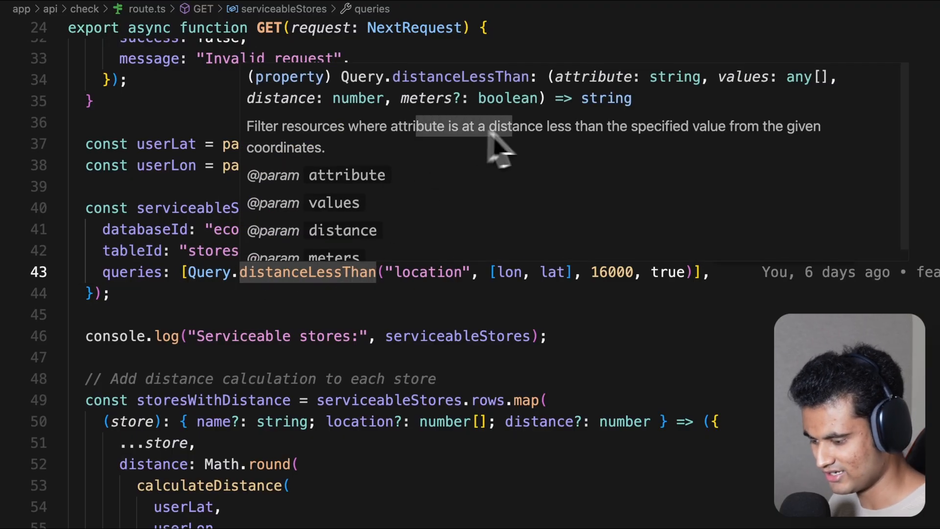
{"action": "mouse_move", "coordinate": [588, 151]}
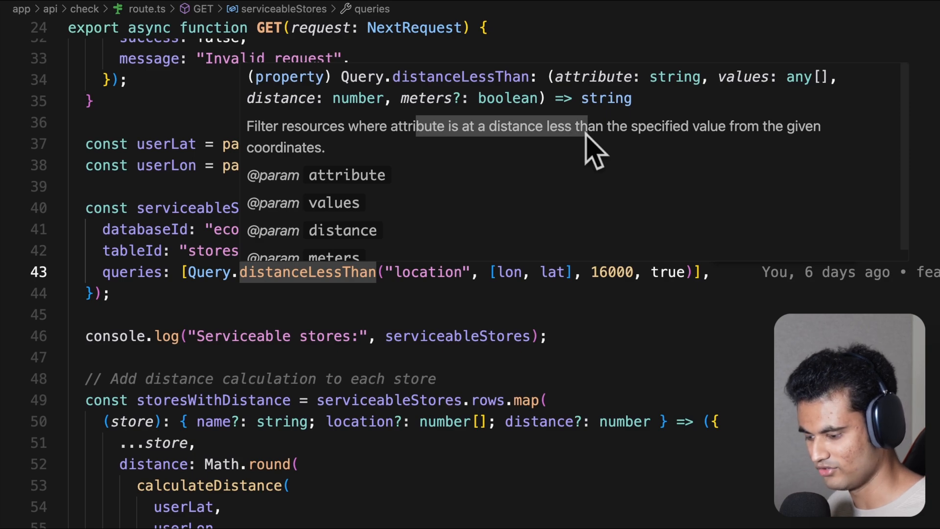
{"action": "mouse_move", "coordinate": [519, 292]}
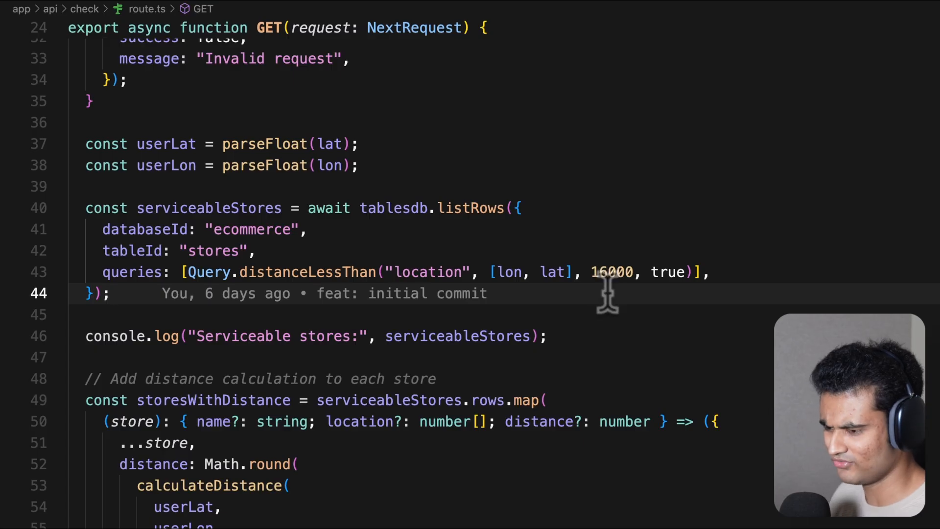
{"action": "left_click", "coordinate": [109, 293]}
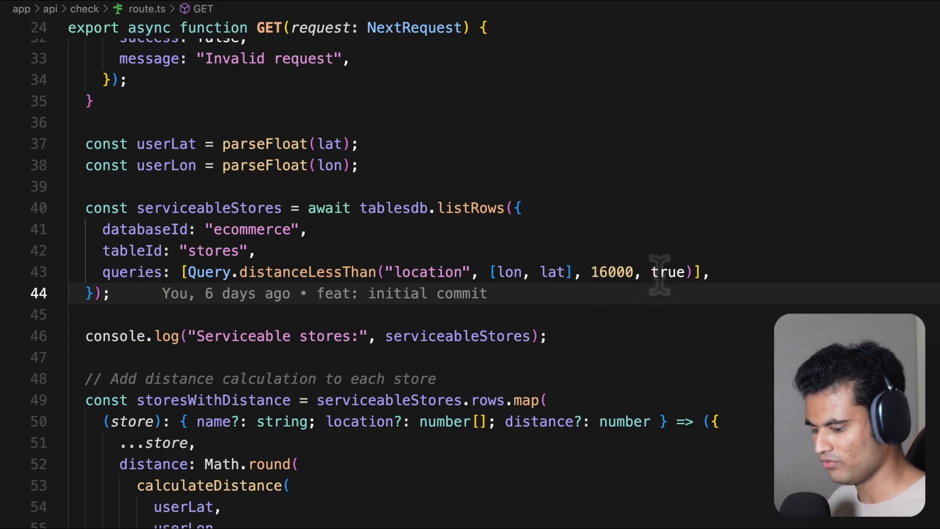
{"action": "double_click", "coordinate": [610, 272]}
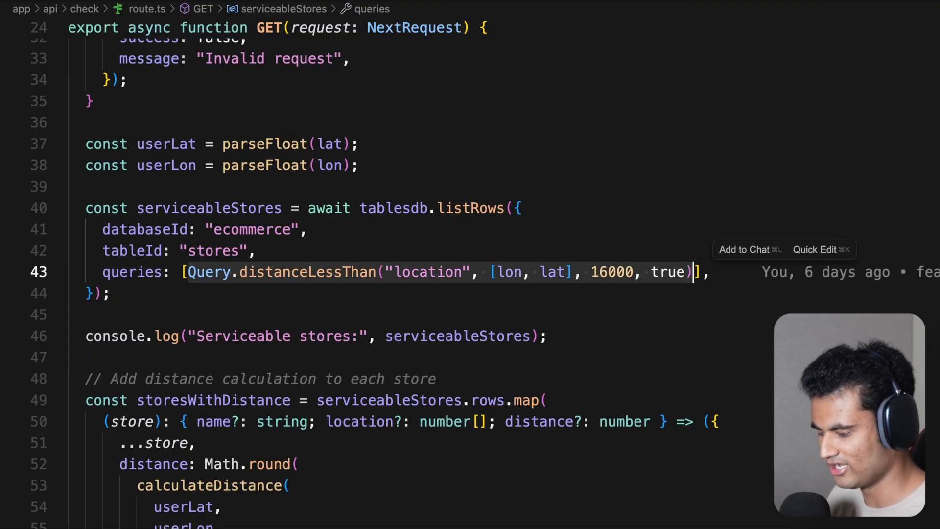
{"action": "mouse_move", "coordinate": [568, 272]}
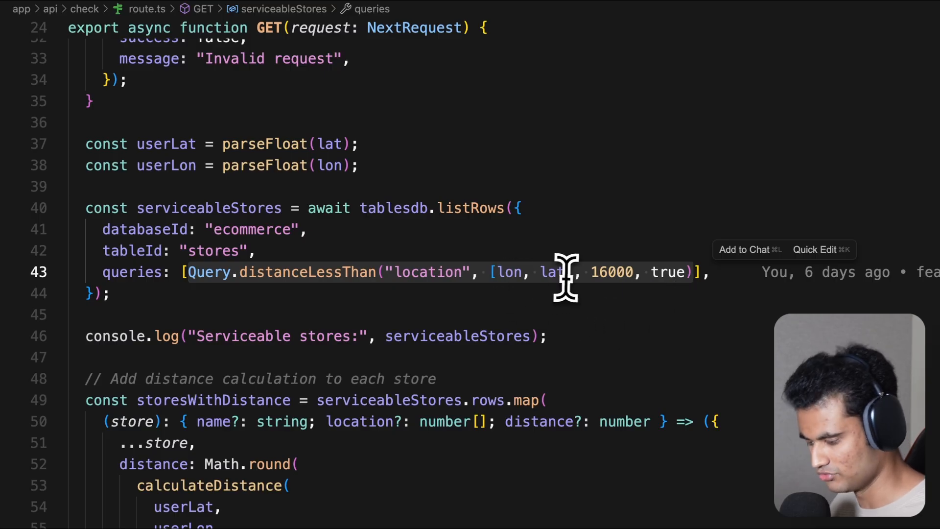
{"action": "scroll", "scroll_direction": "down", "scroll_amount": 3}
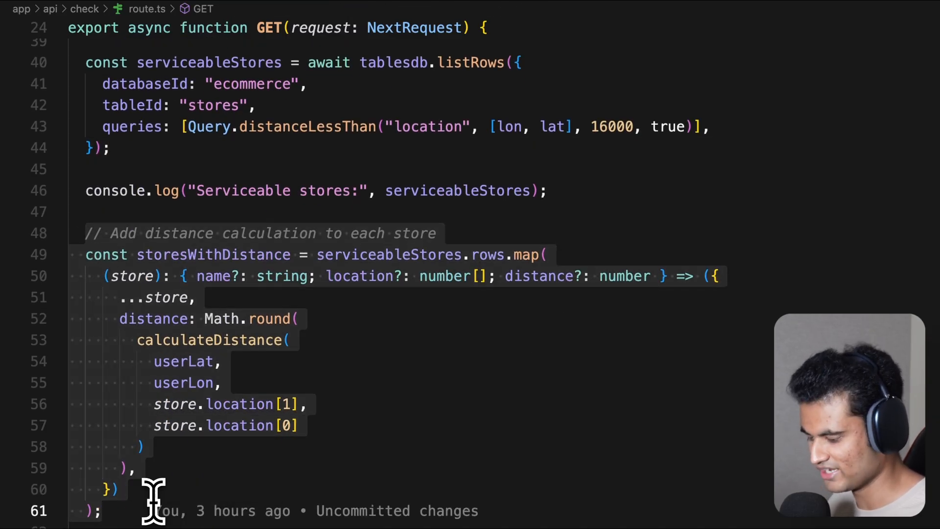
{"action": "scroll", "scroll_direction": "down", "scroll_amount": 3}
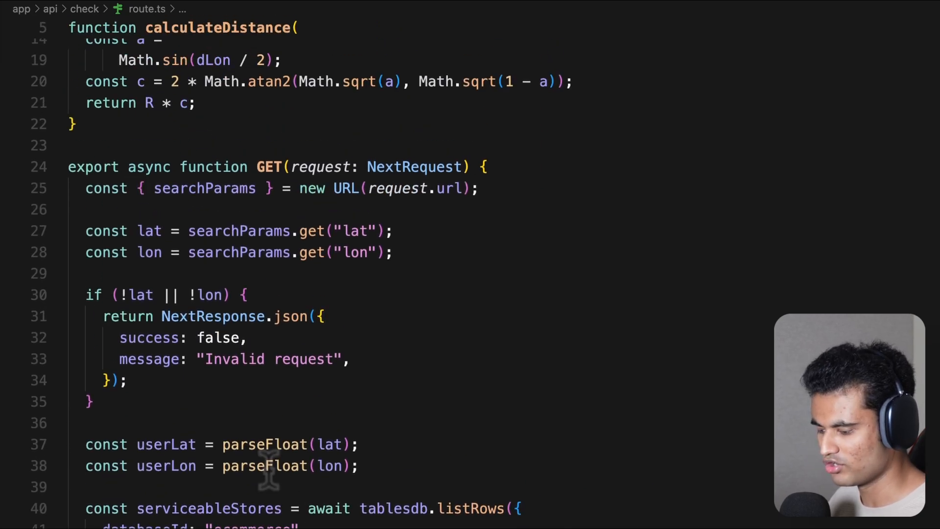
{"action": "scroll", "scroll_direction": "down", "scroll_amount": 3}
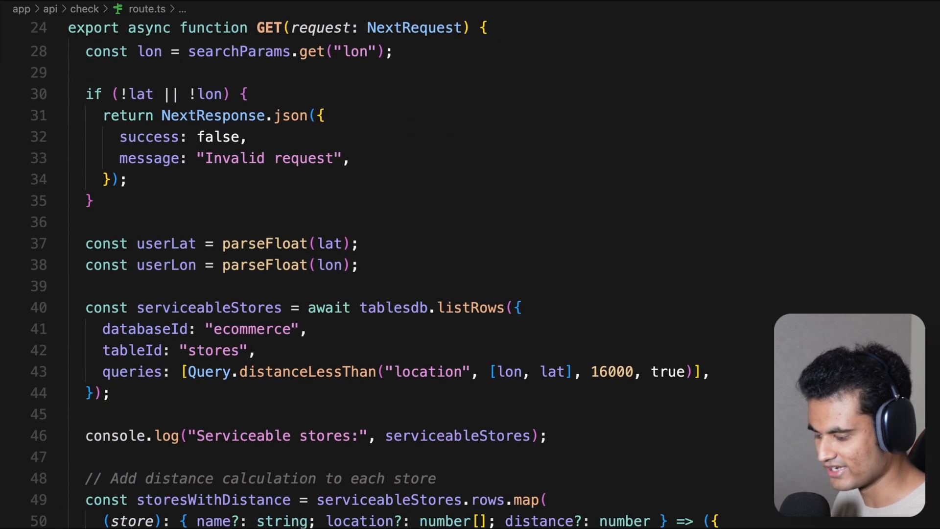